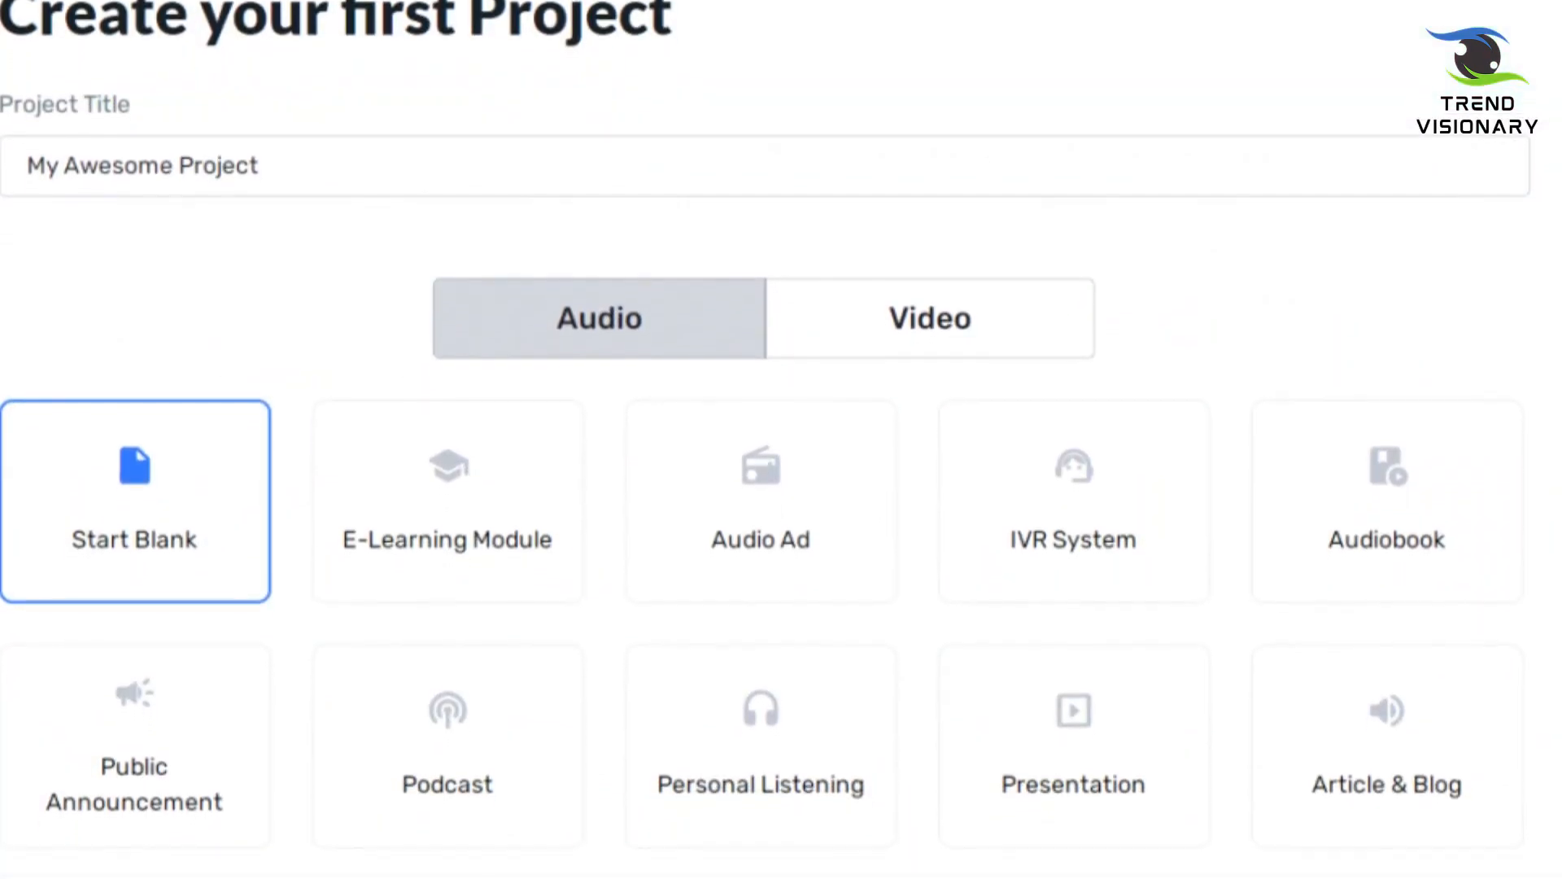
Create the 'True Crime' project as a Video project starting from a blank template
scroll("down", 3)
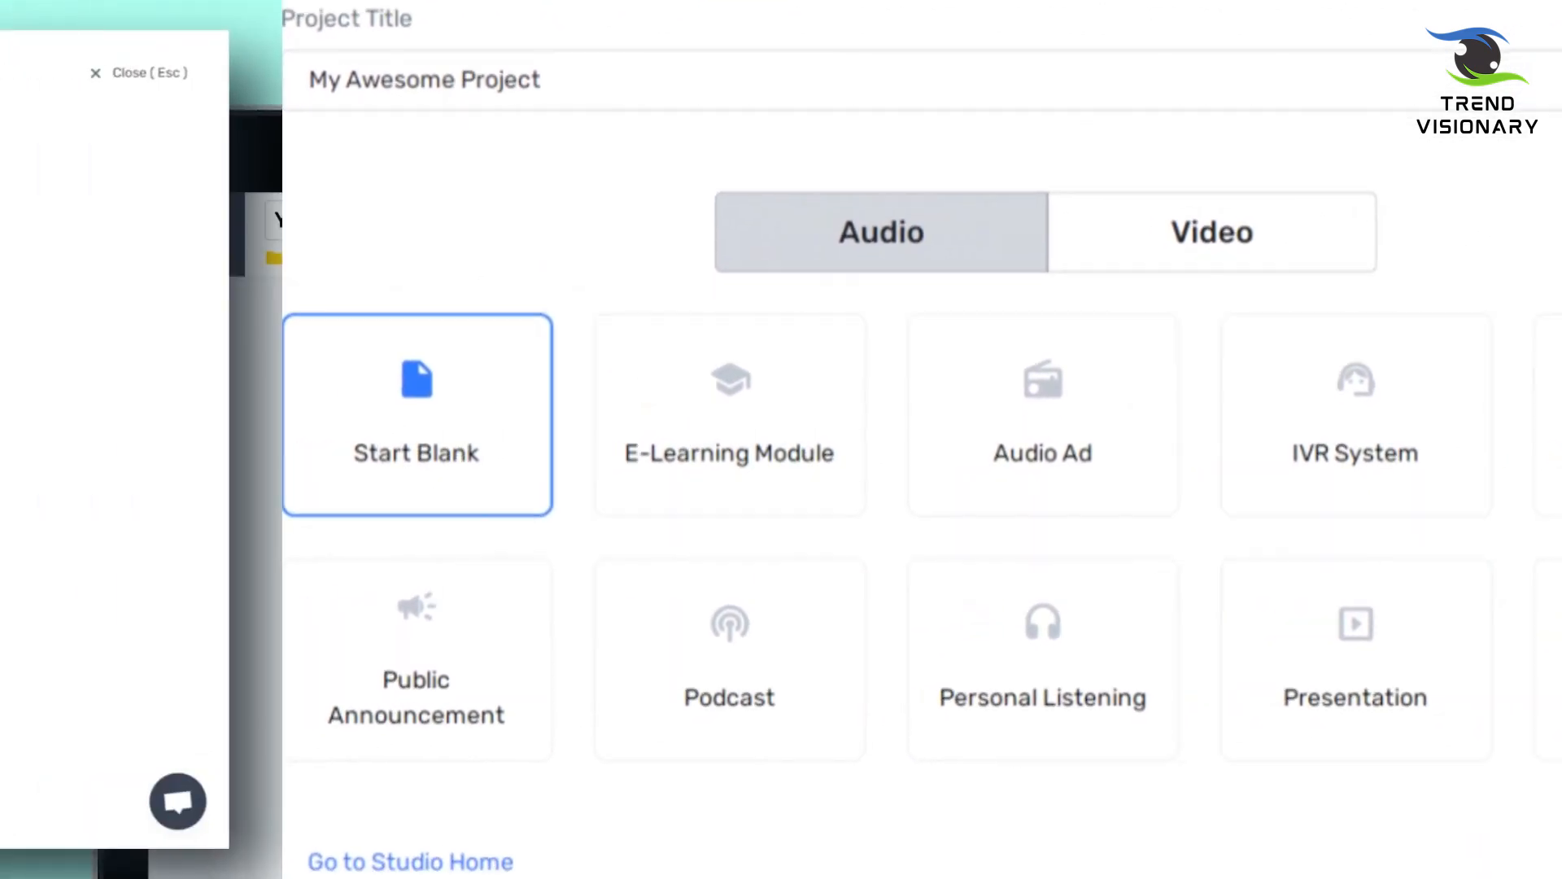
left_click(1211, 231)
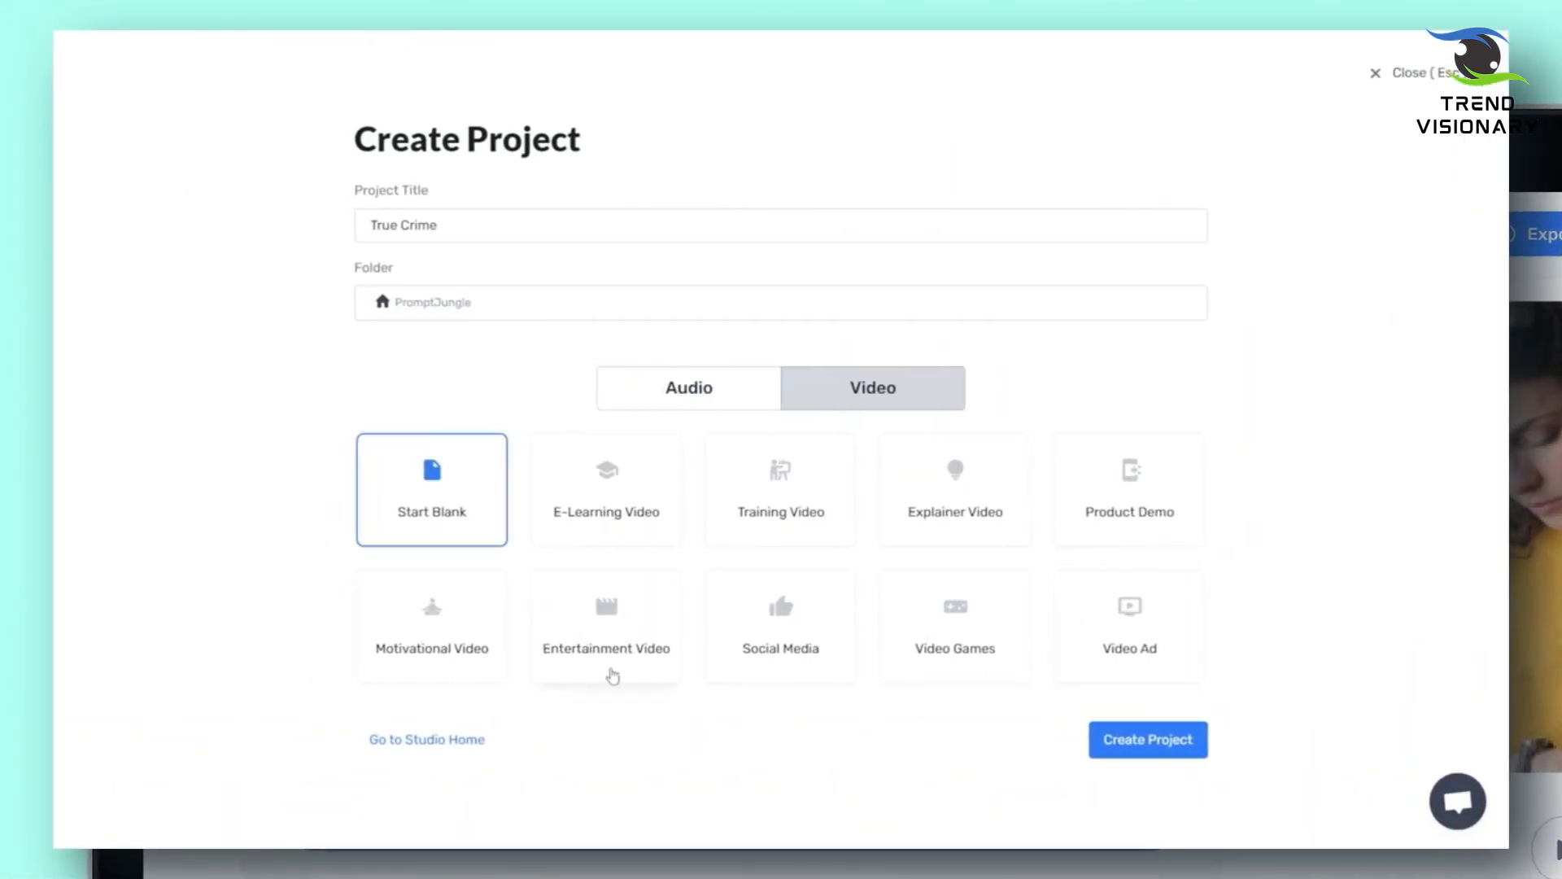
left_click(1147, 739)
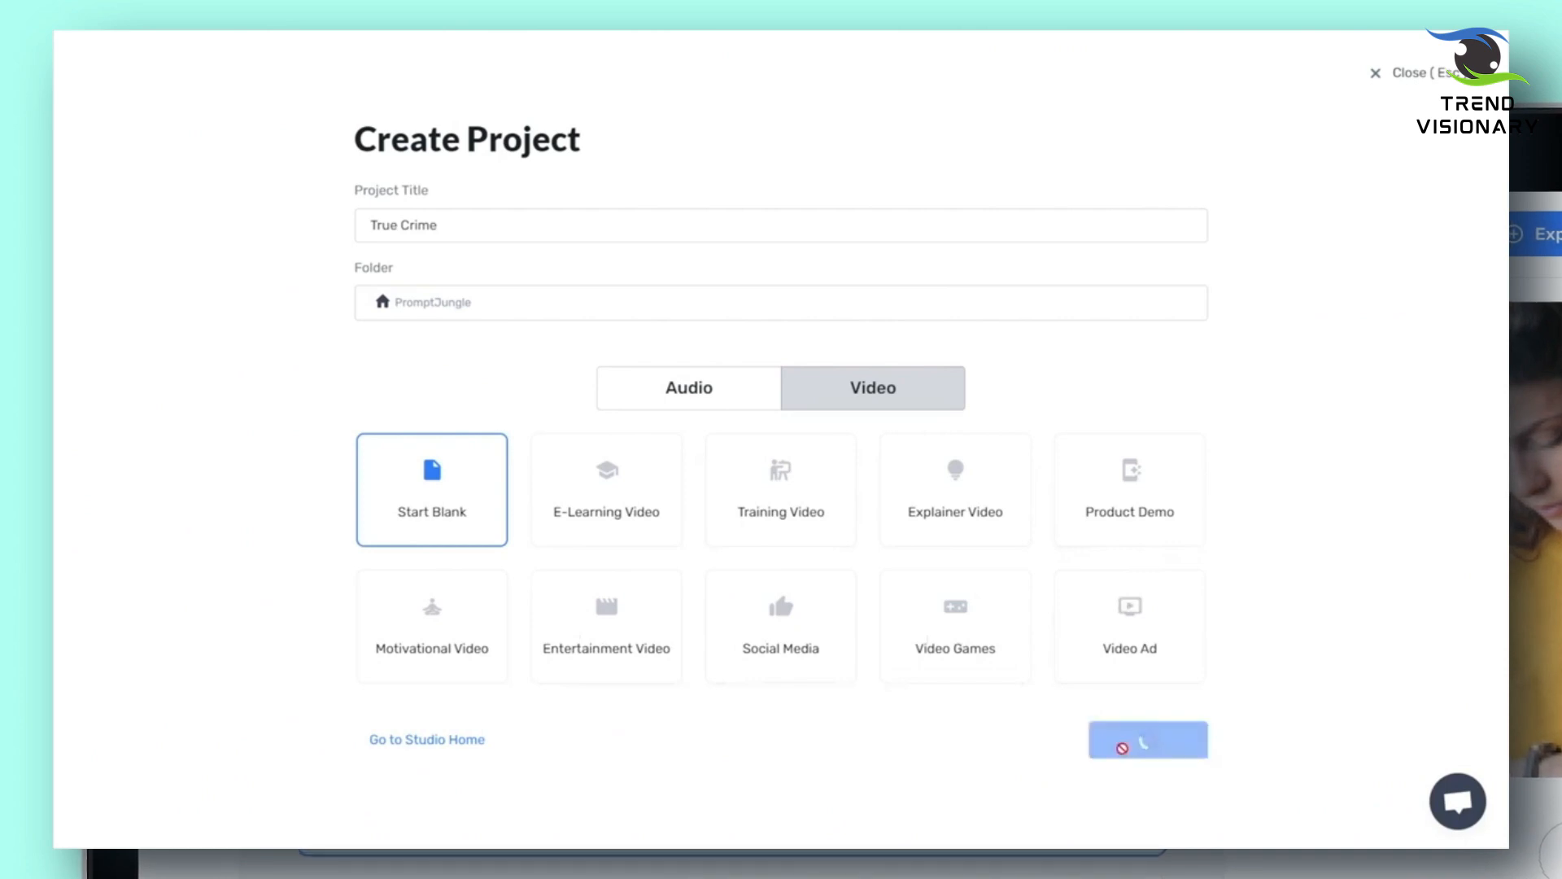
left_click(1147, 739)
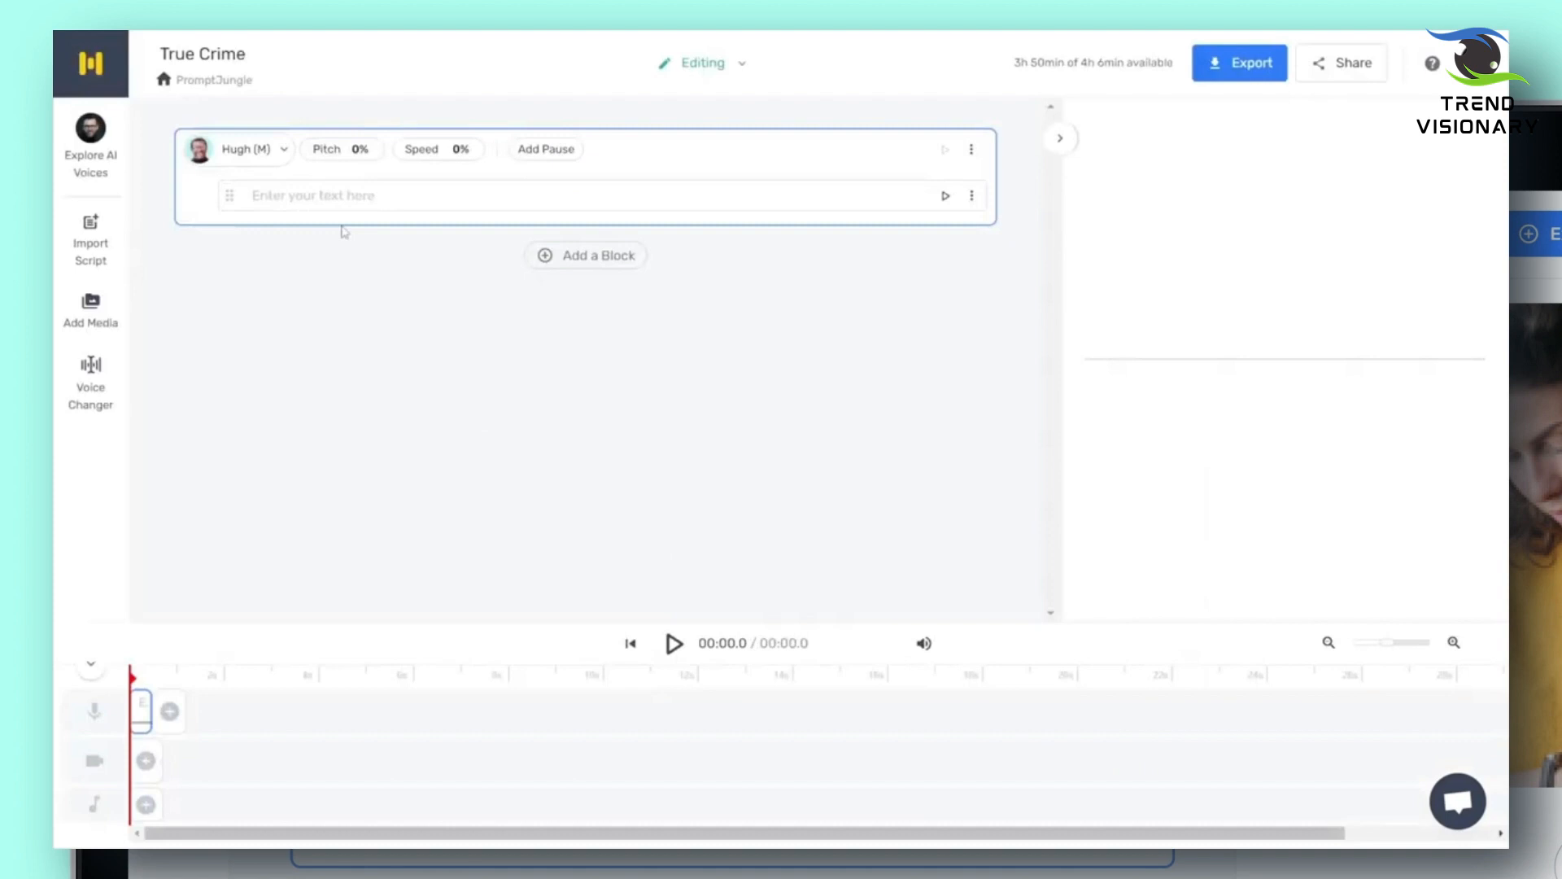
Filter the voice library by language to show English – US & Canada voices
left_click(245, 148)
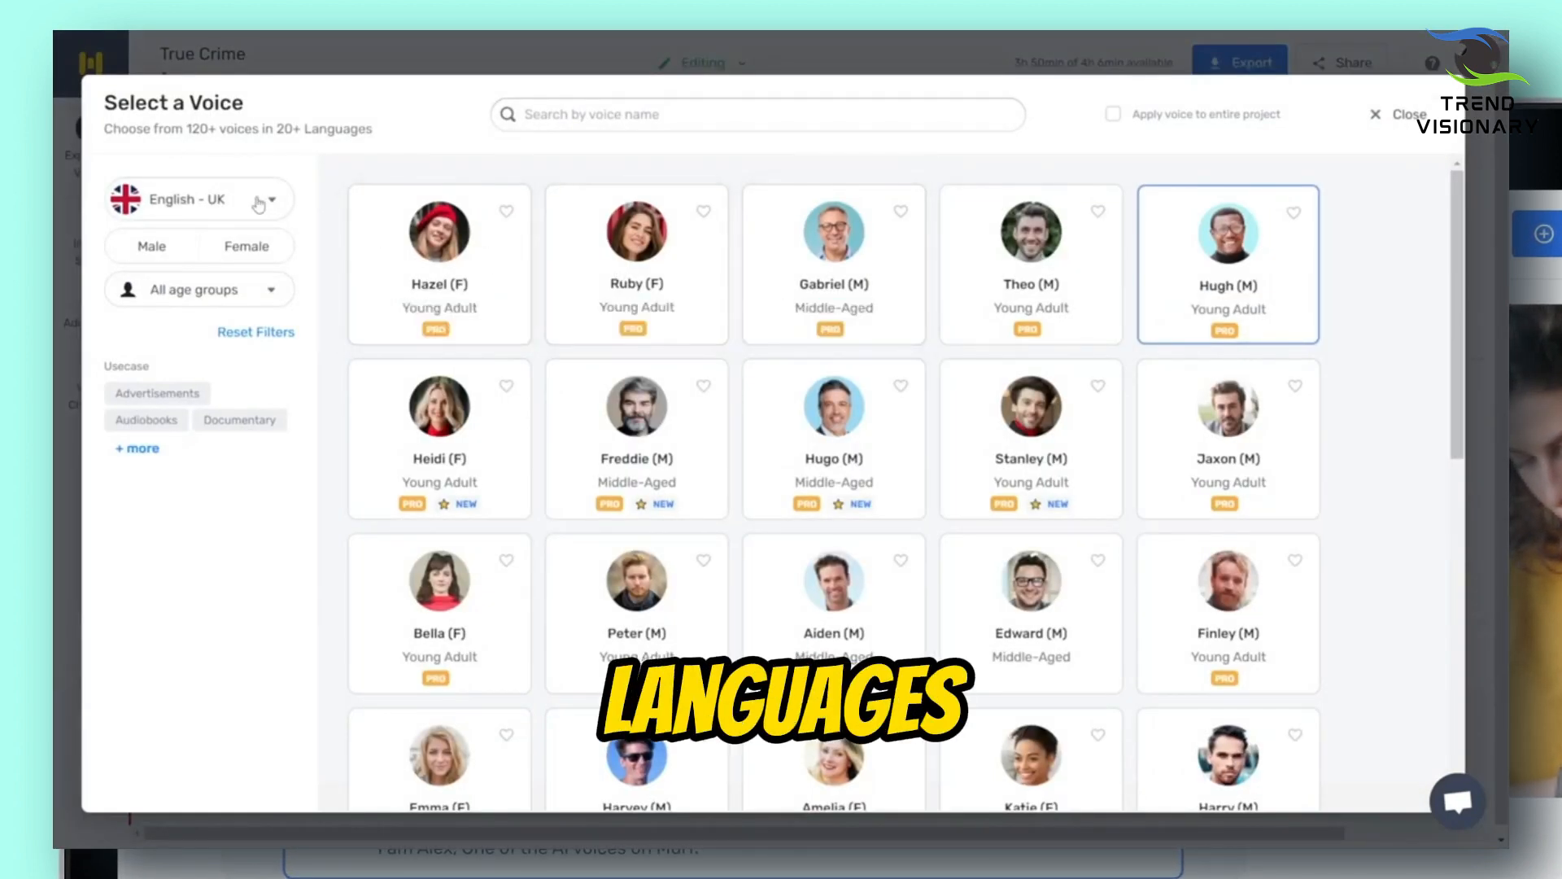
left_click(198, 198)
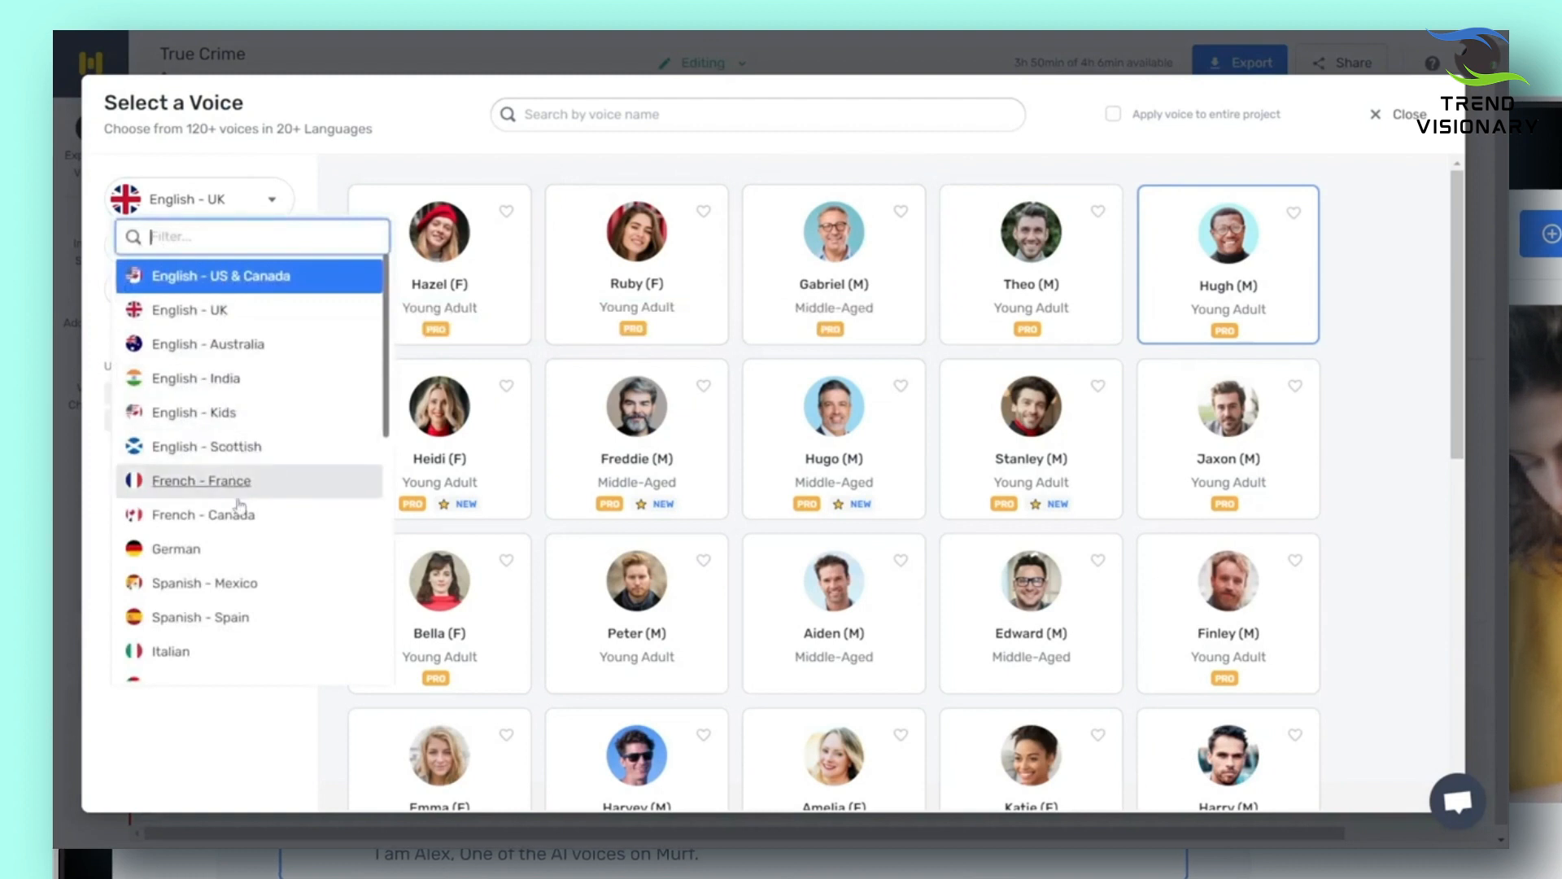
mouse_move(206, 343)
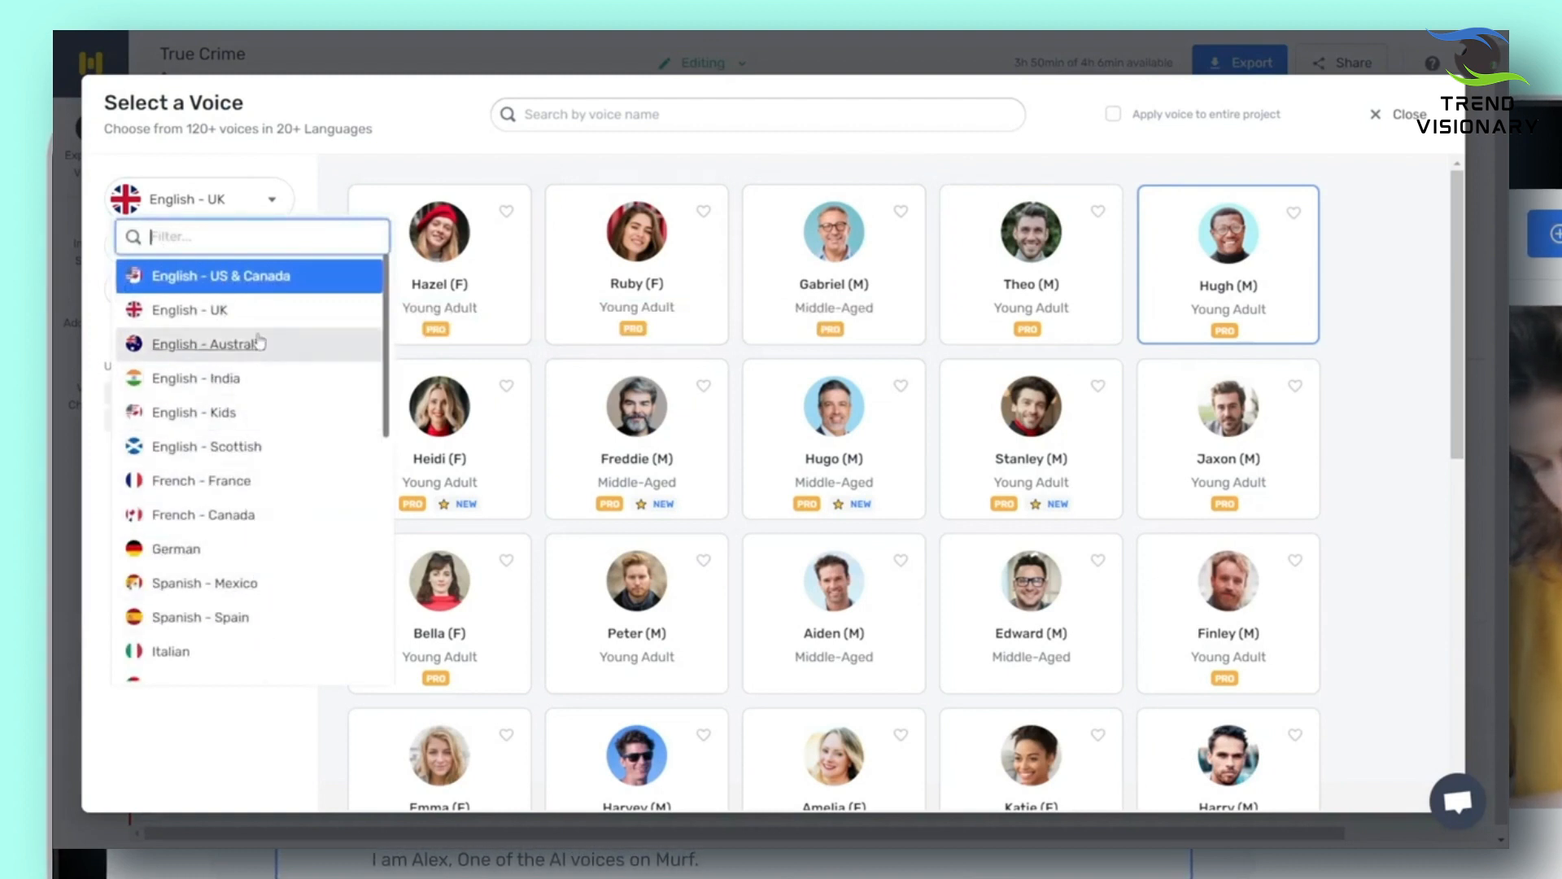
left_click(235, 276)
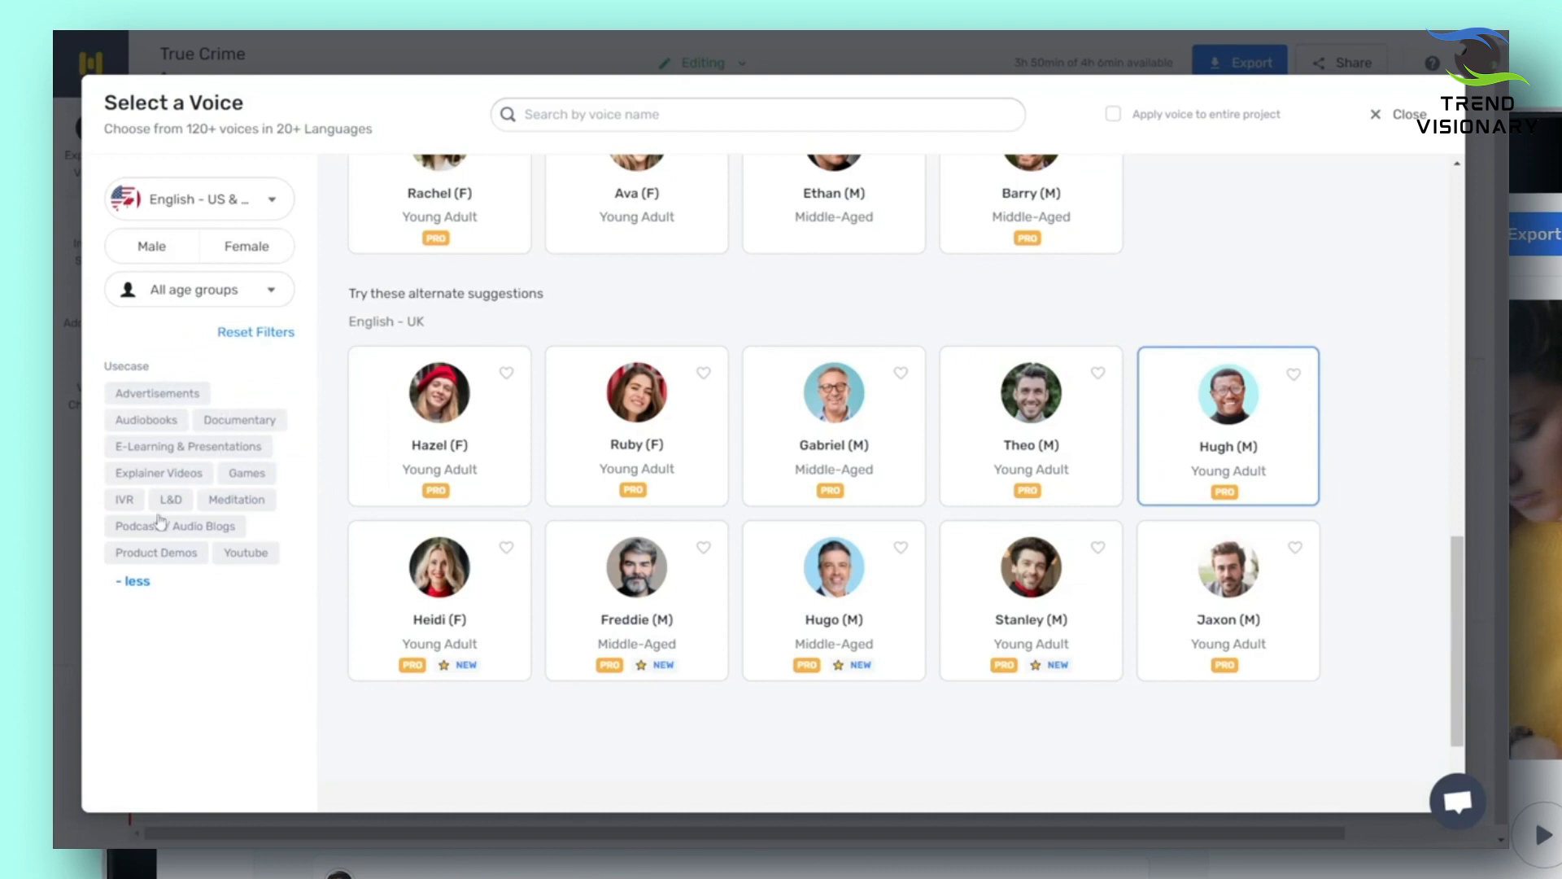
mouse_move(244, 565)
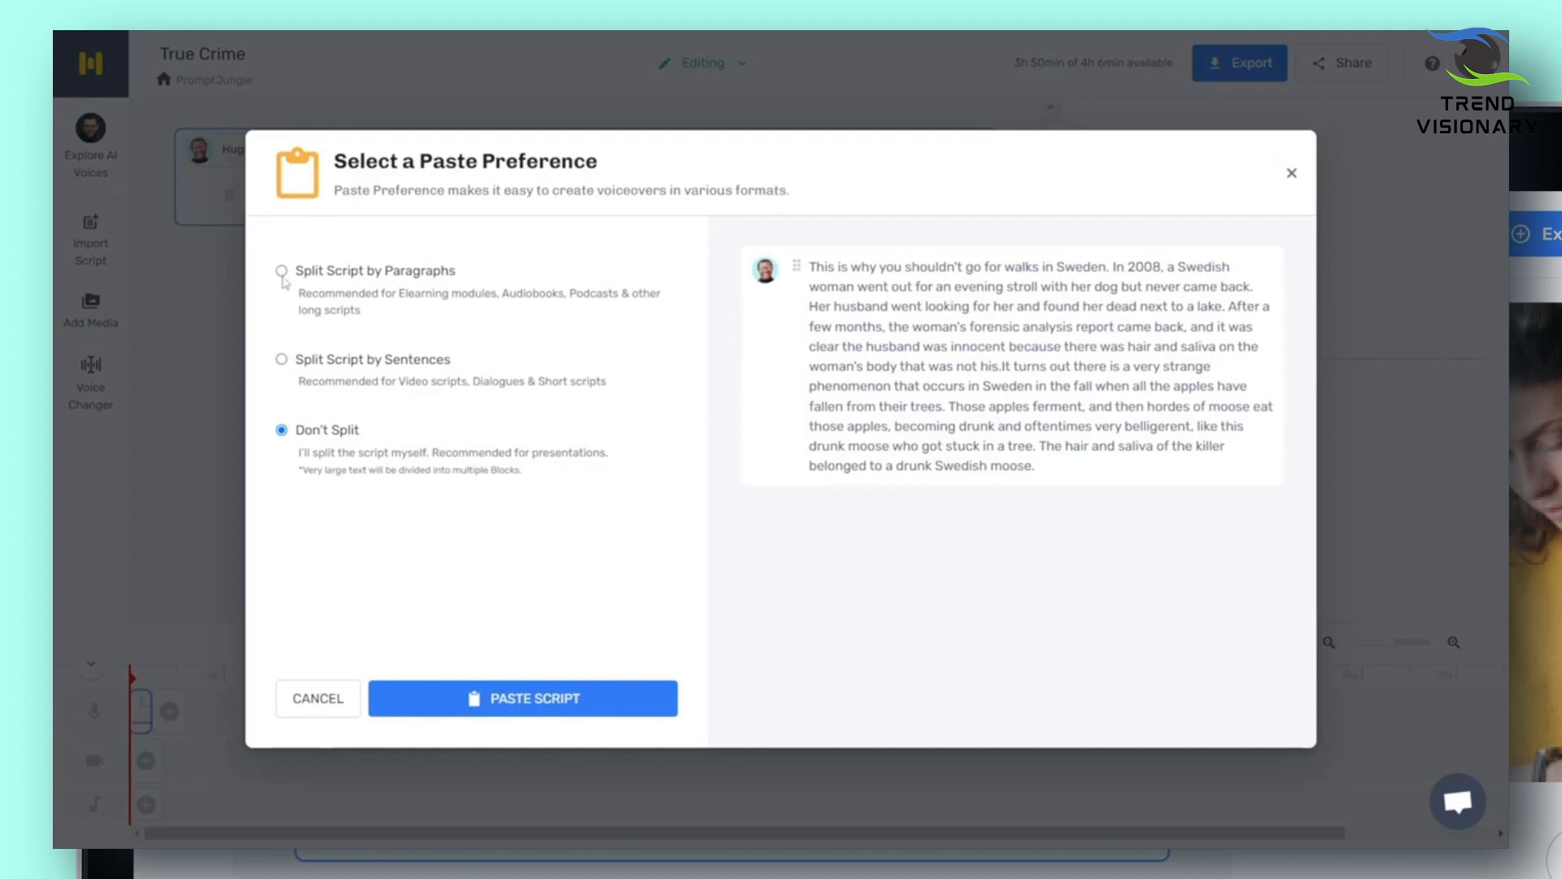
Paste the script split by paragraphs and generate the voiceover audio for playback
left_click(281, 270)
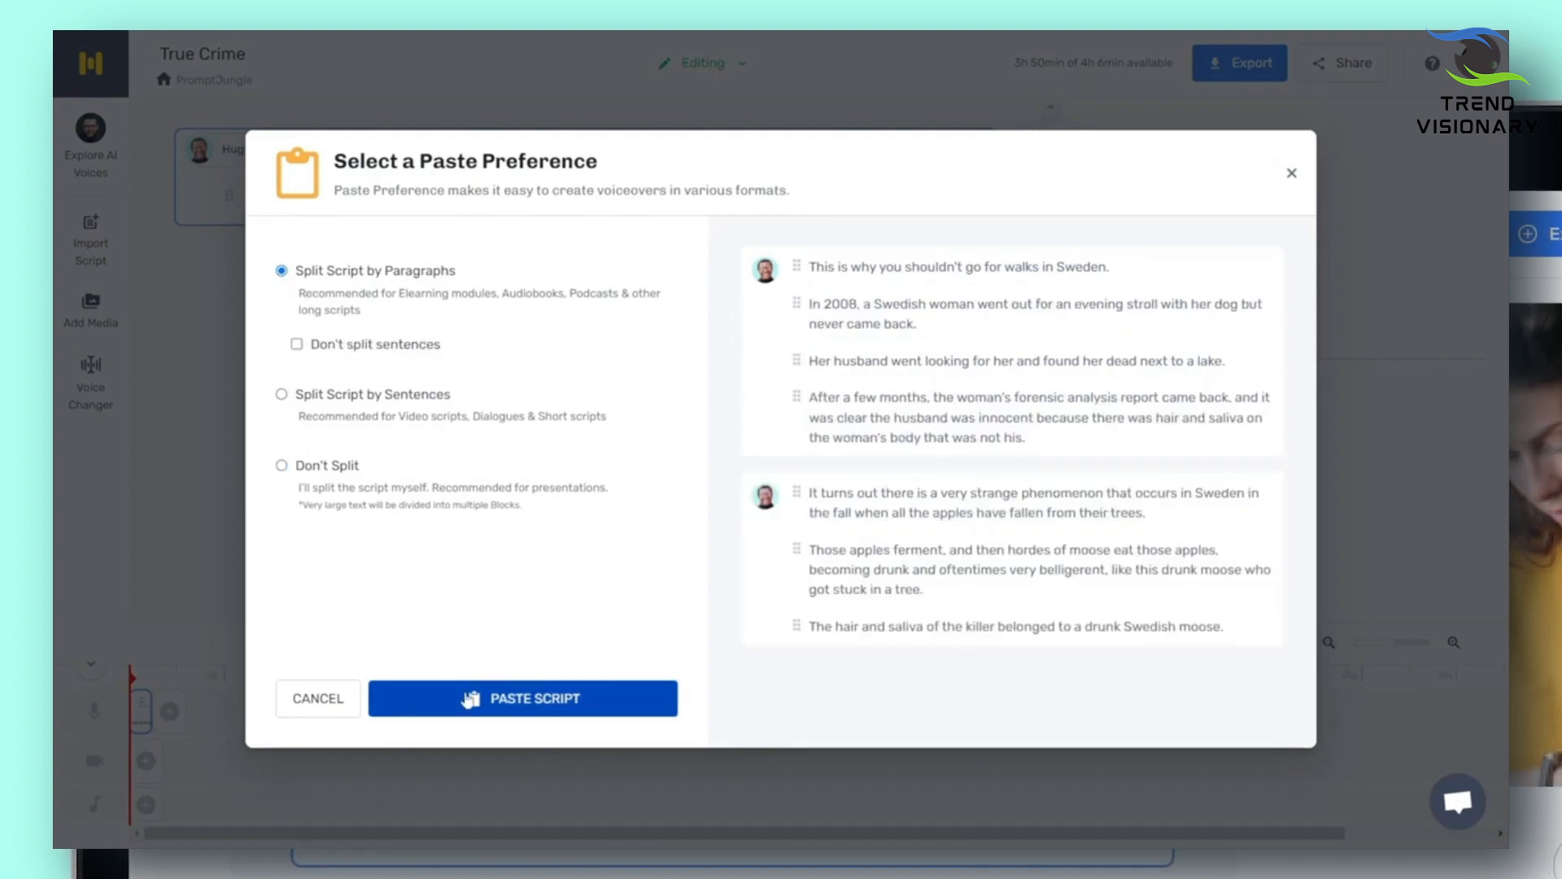
left_click(522, 699)
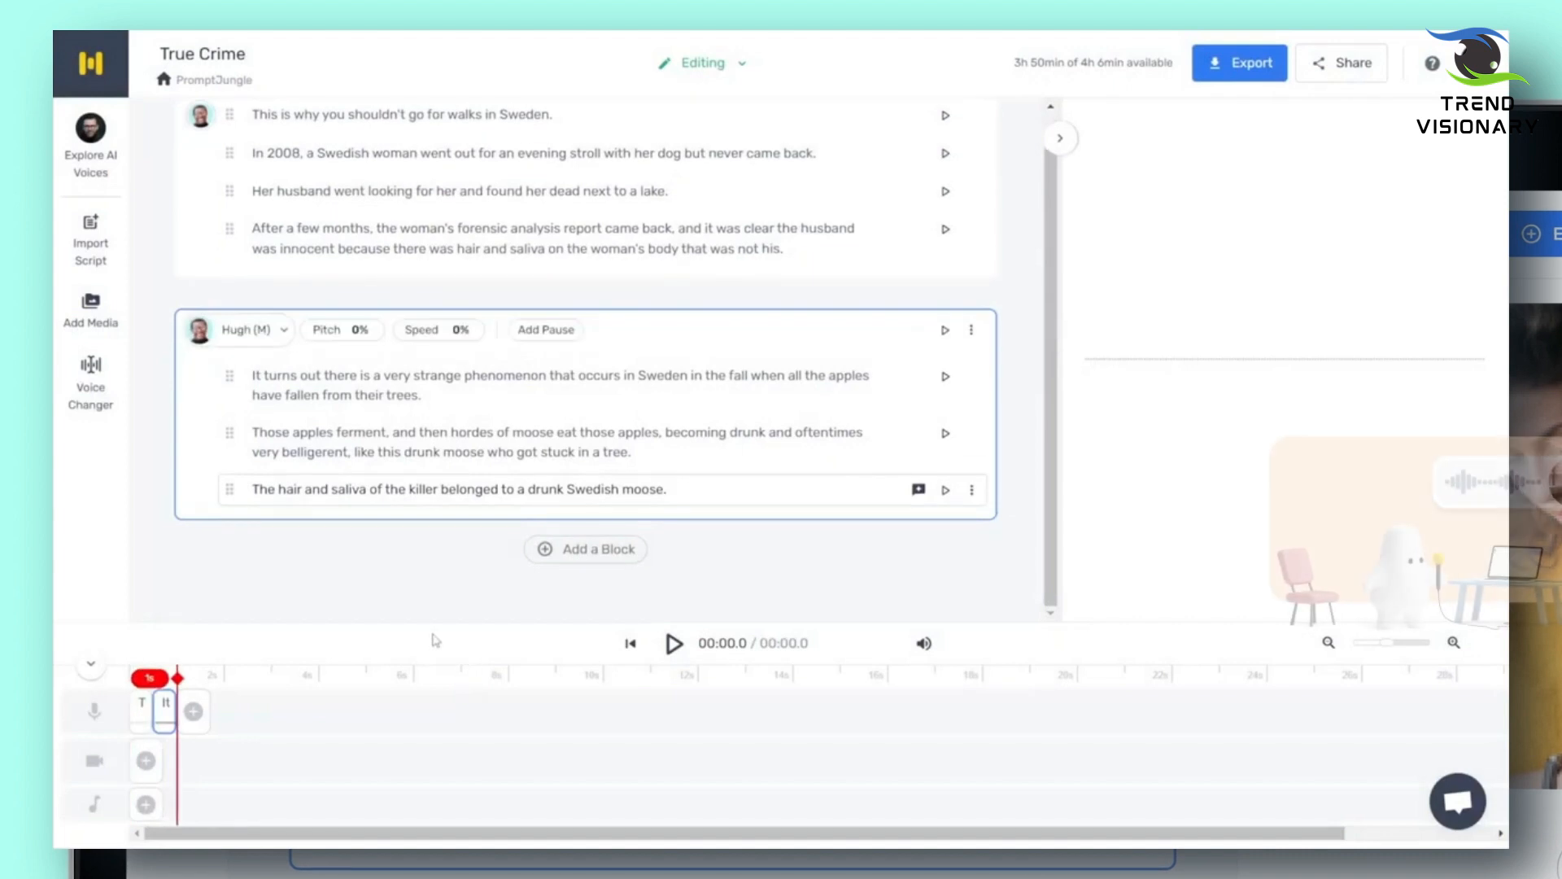
left_click(677, 643)
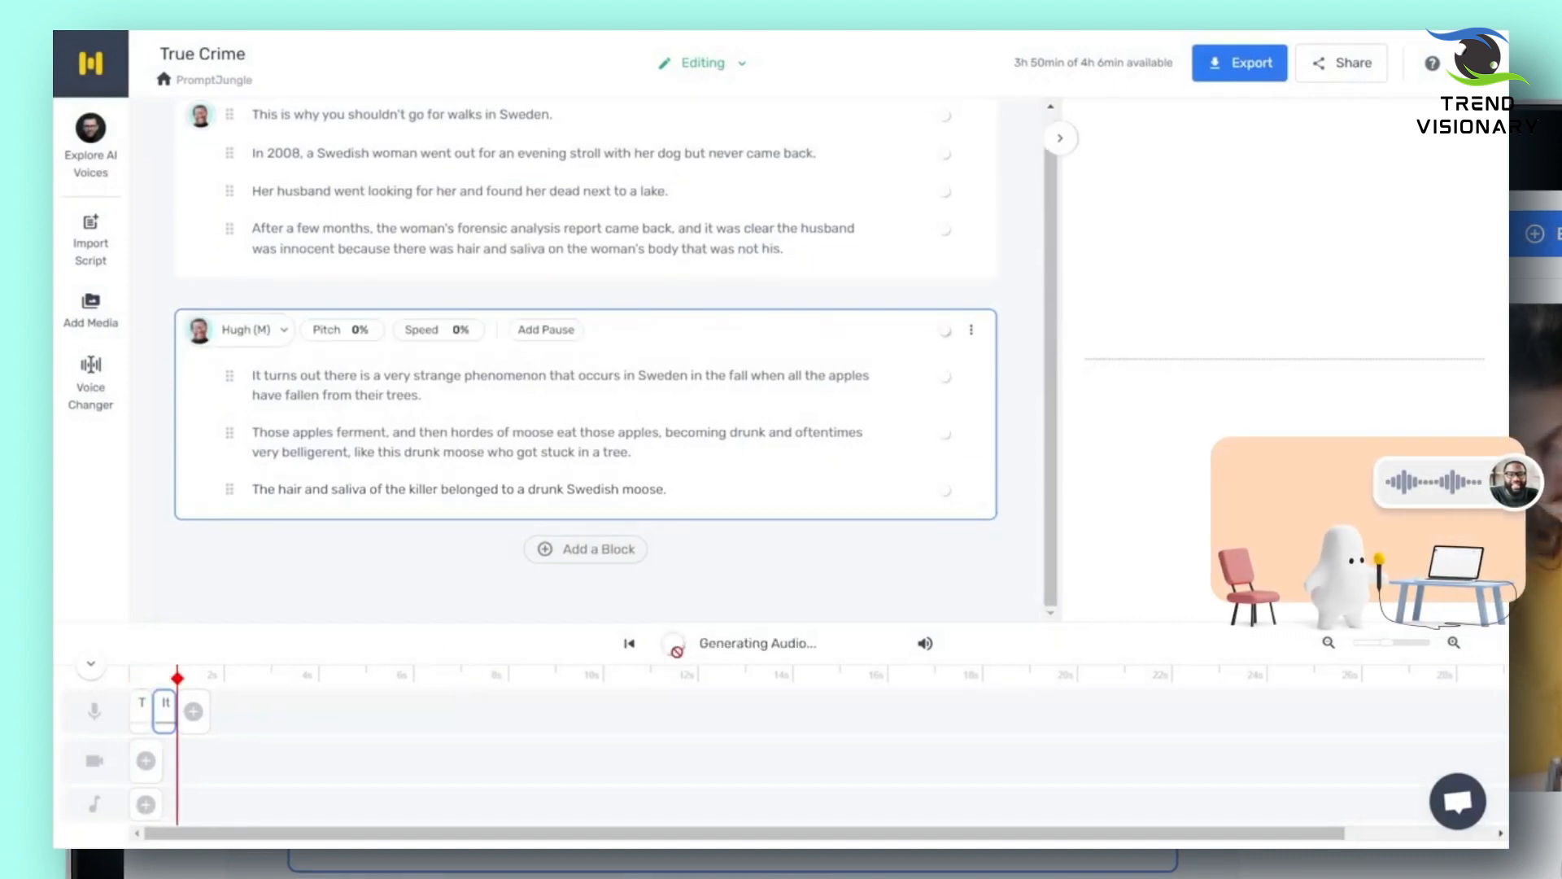
left_click(672, 643)
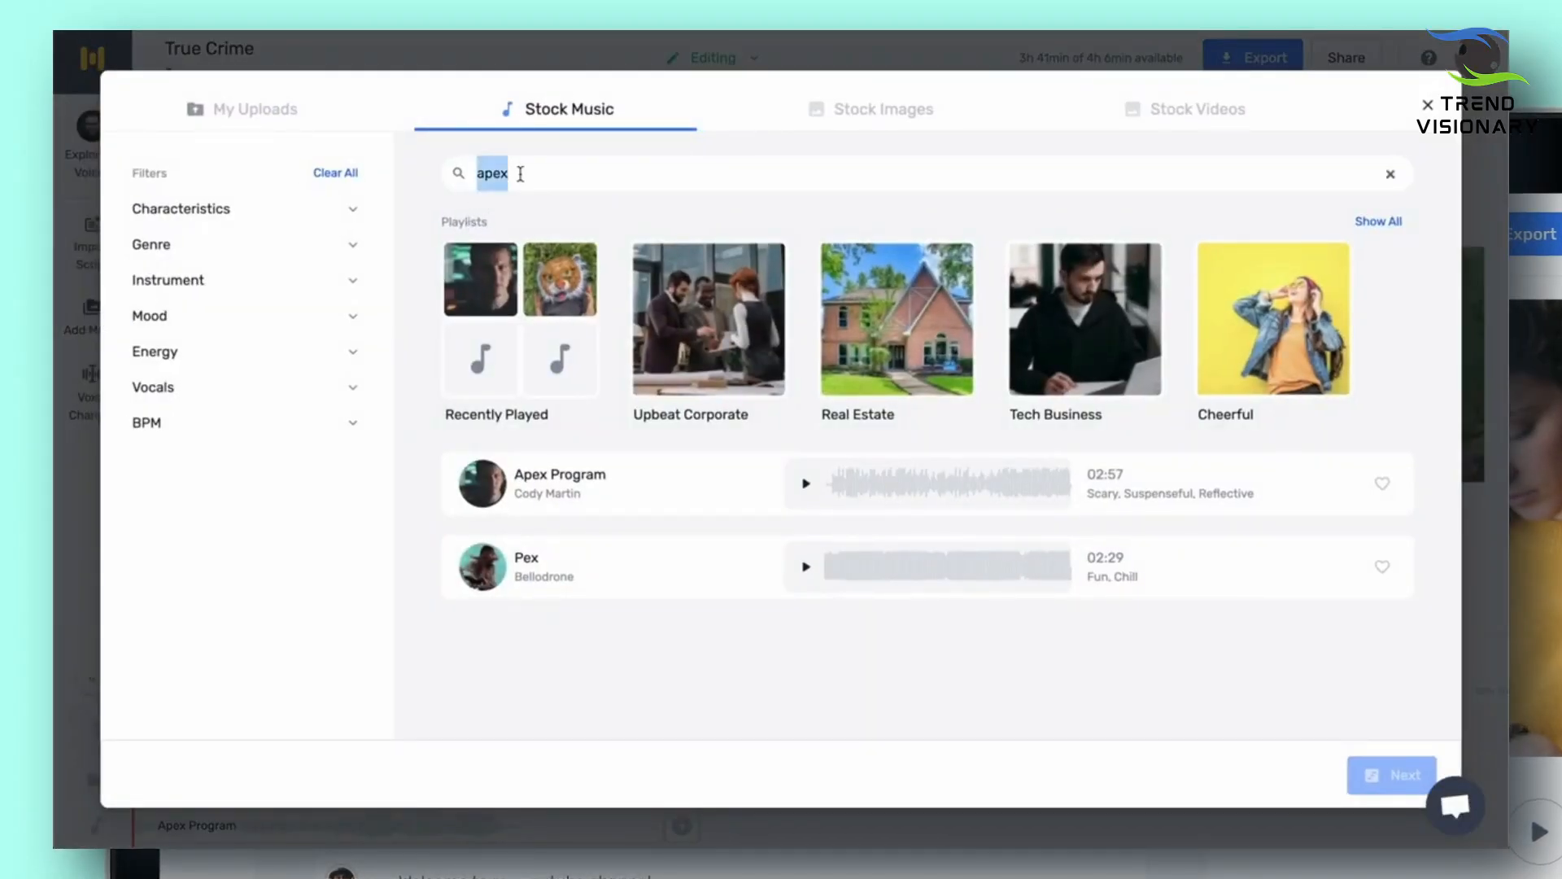
Browse My Uploads, Stock Images and Stock Videos, then return to the Stock Music list
left_click(256, 109)
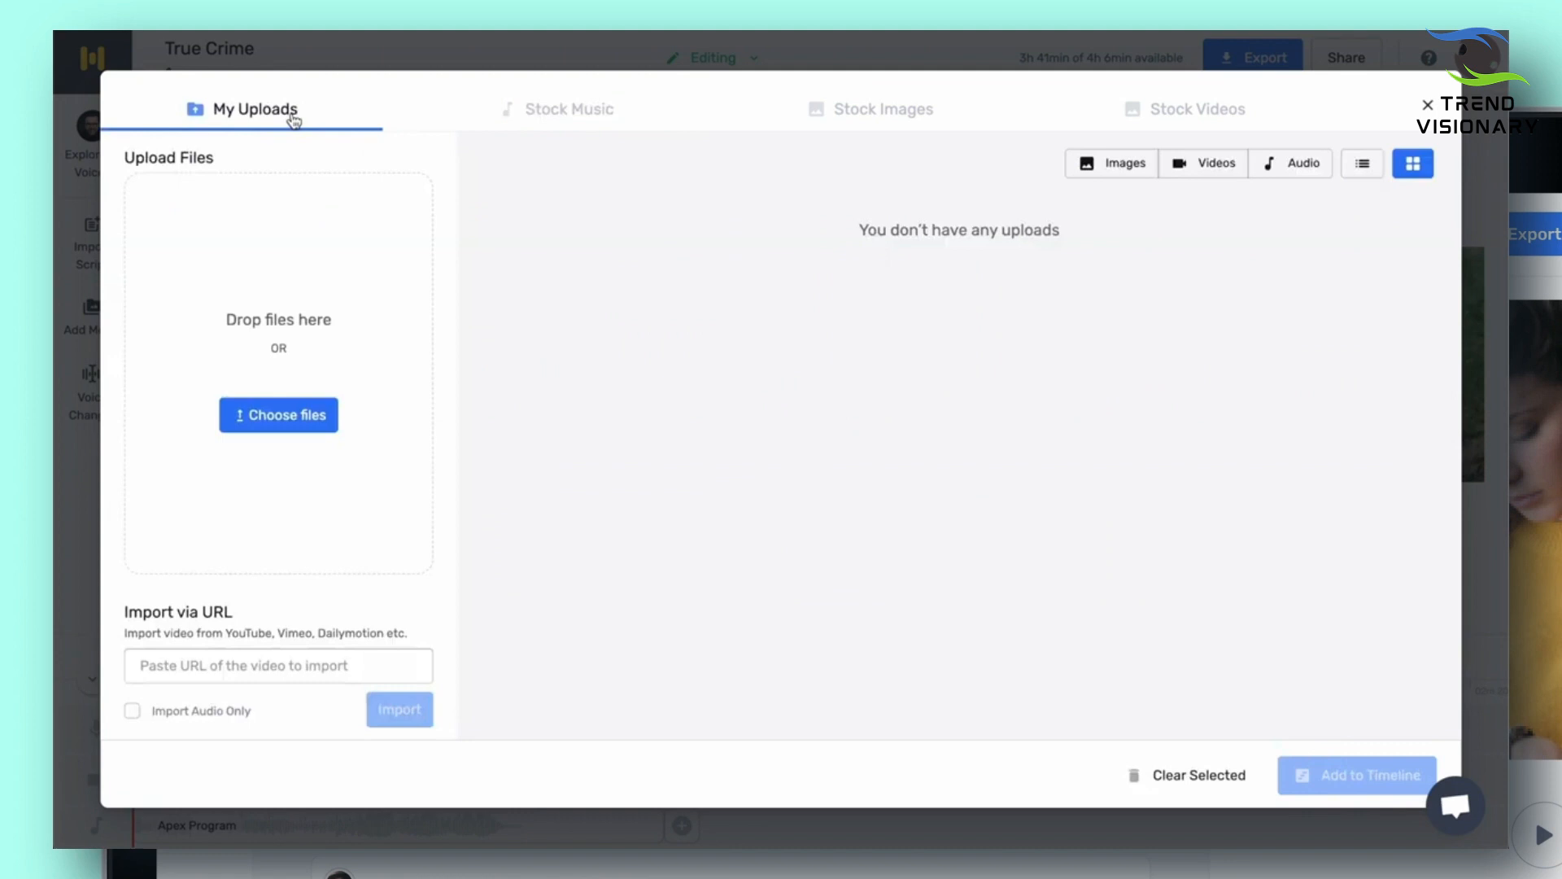
left_click(880, 109)
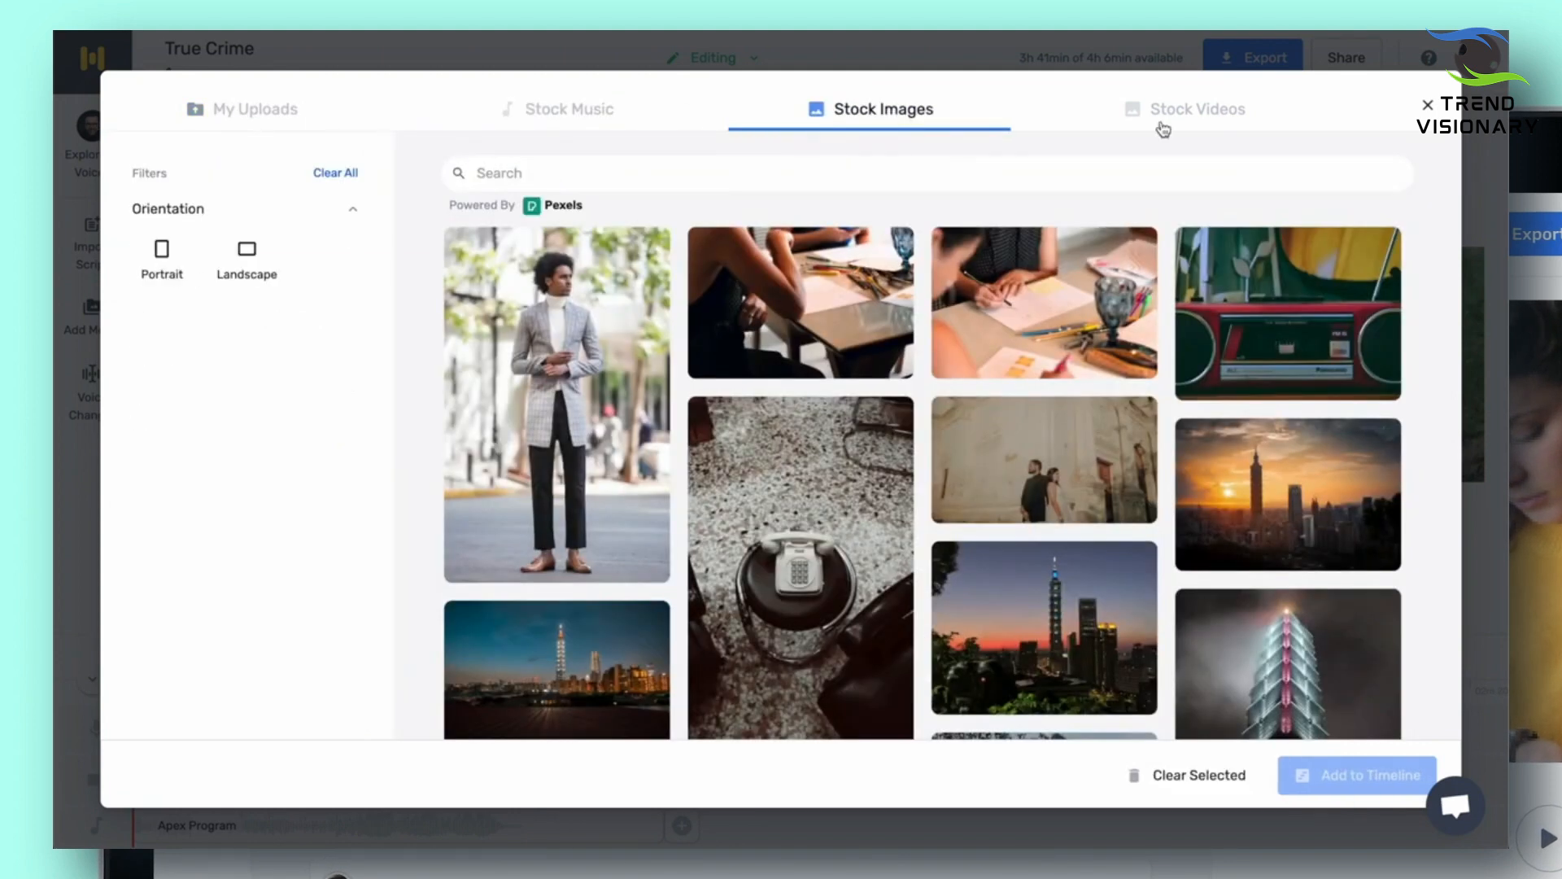
left_click(1185, 109)
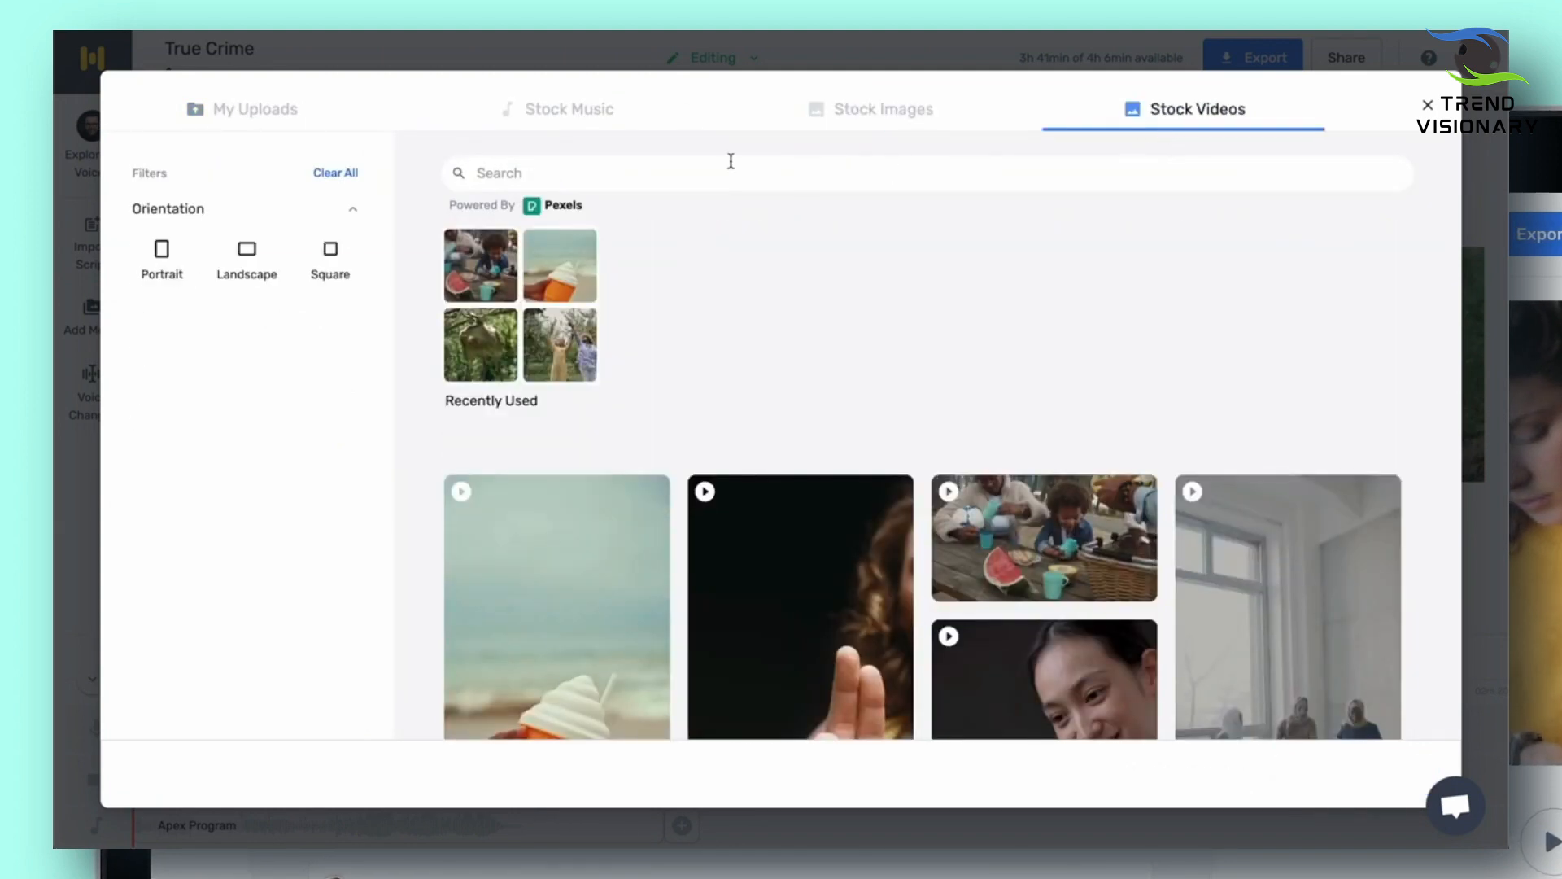
left_click(569, 109)
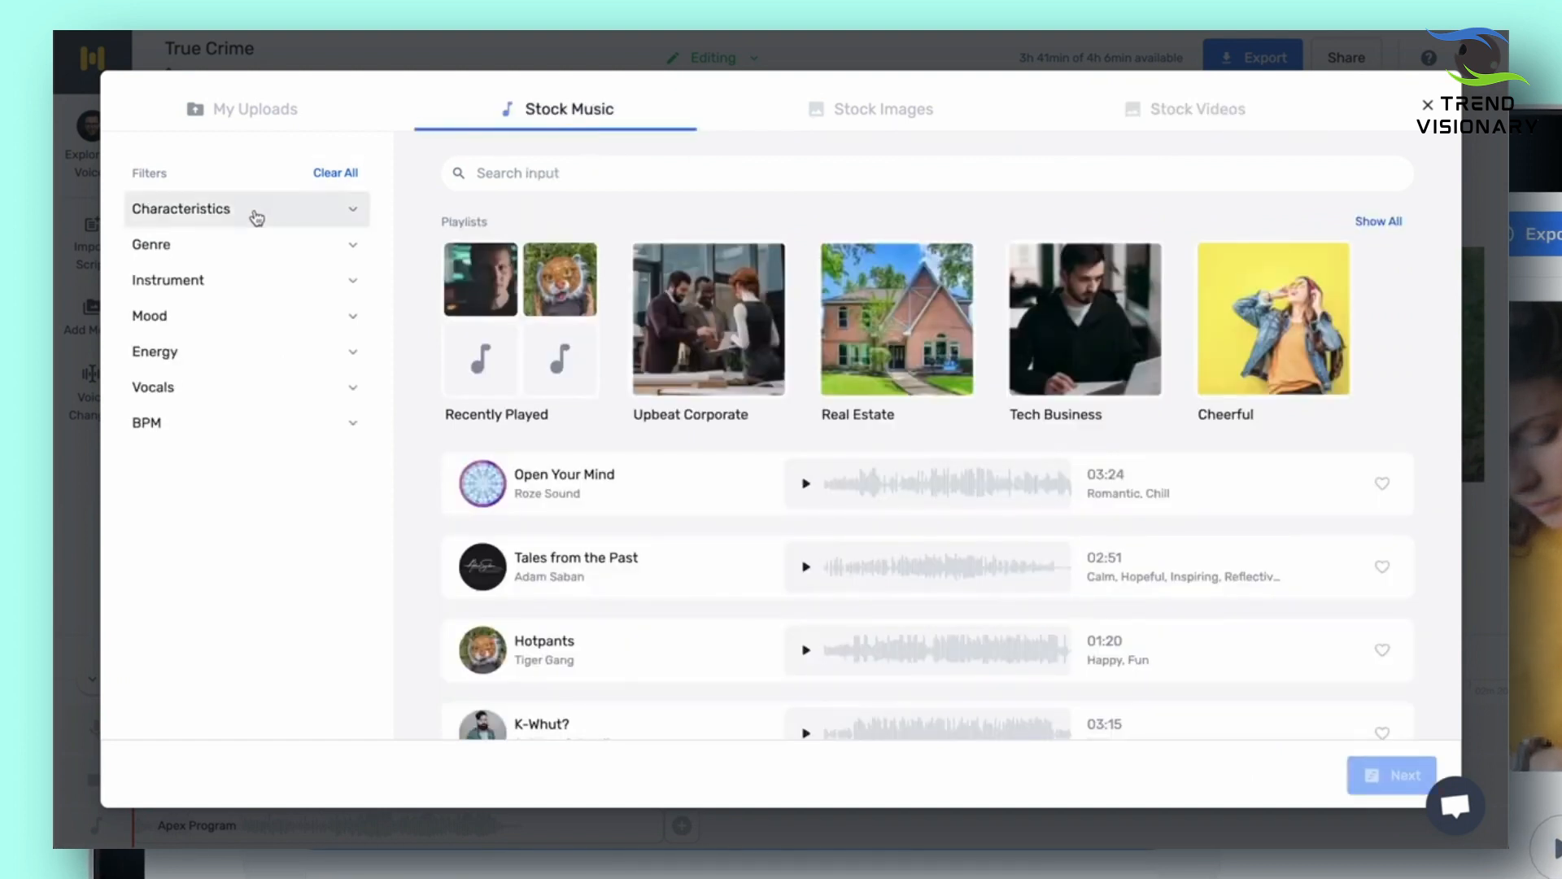
mouse_move(151, 244)
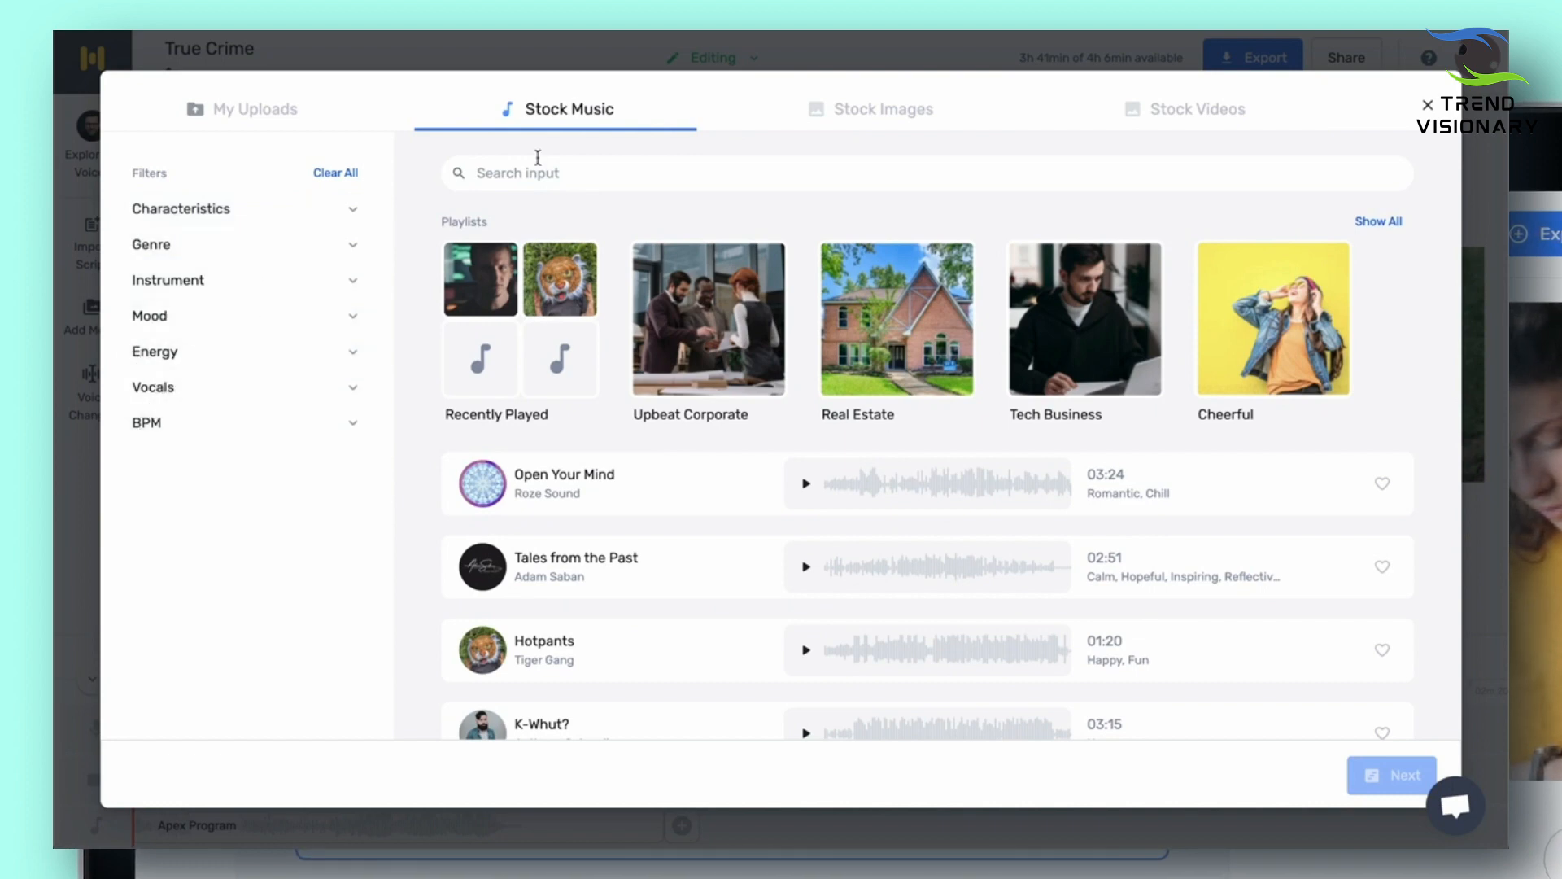
Review Voice + Music and Script export formats, then choose Video as .MP4
left_click(1253, 57)
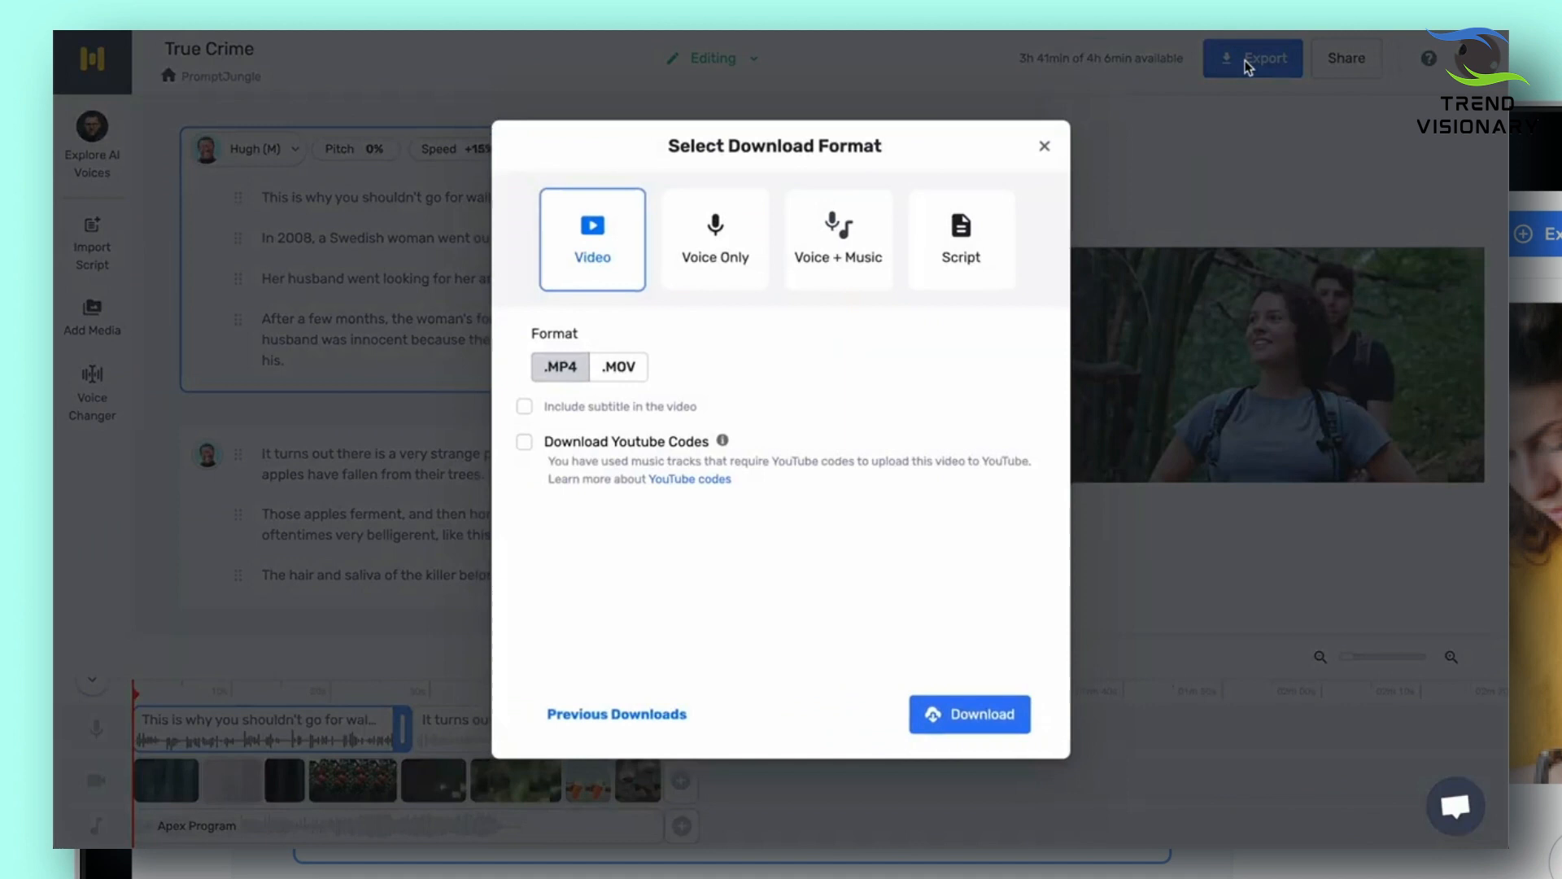
mouse_move(596, 296)
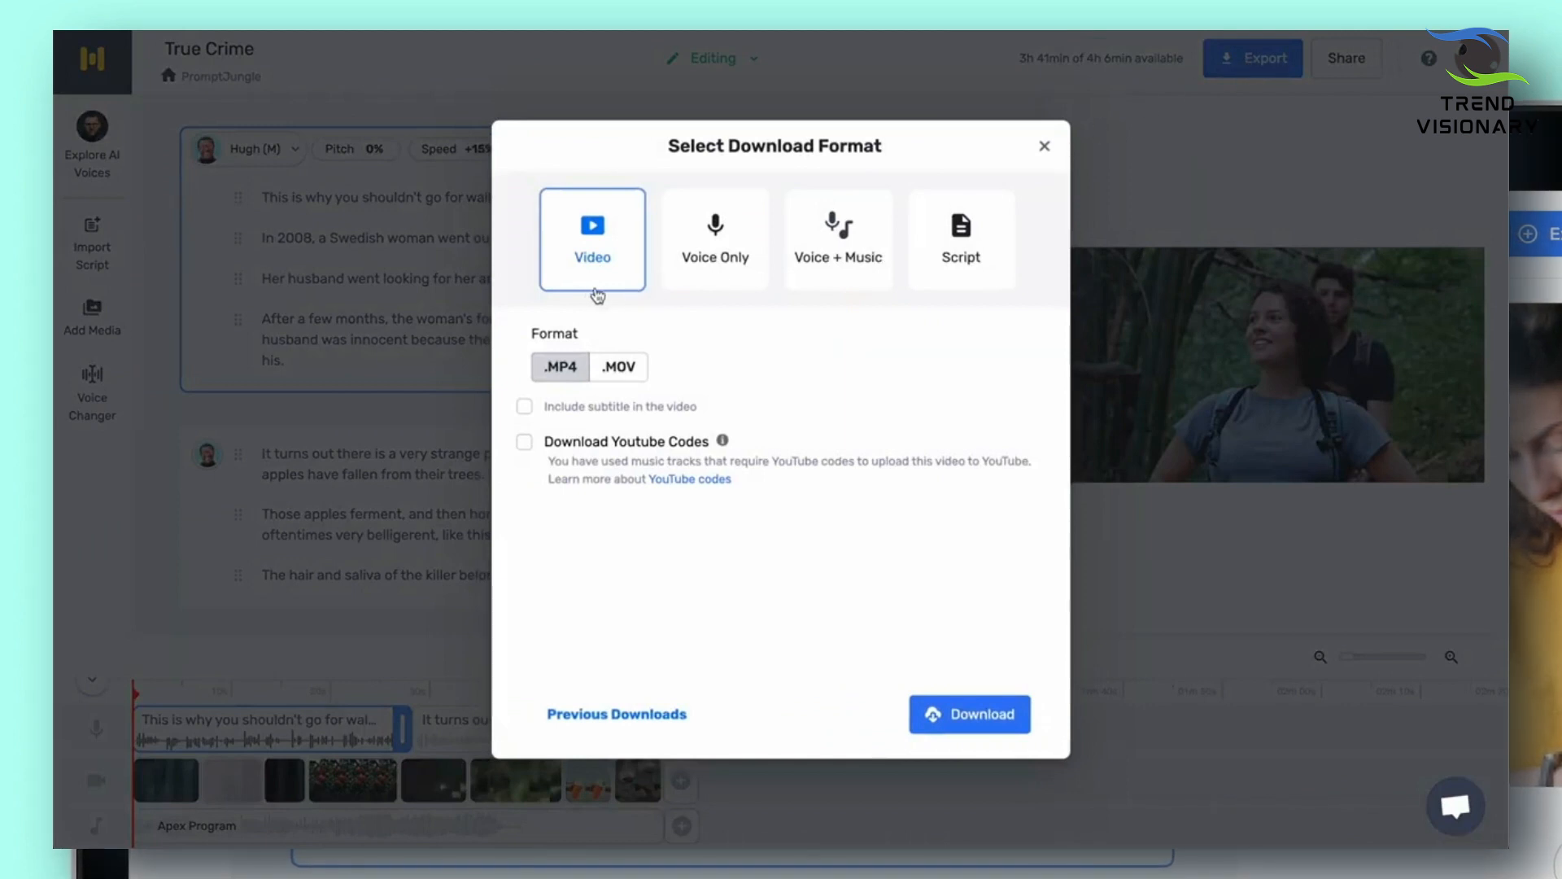
left_click(838, 236)
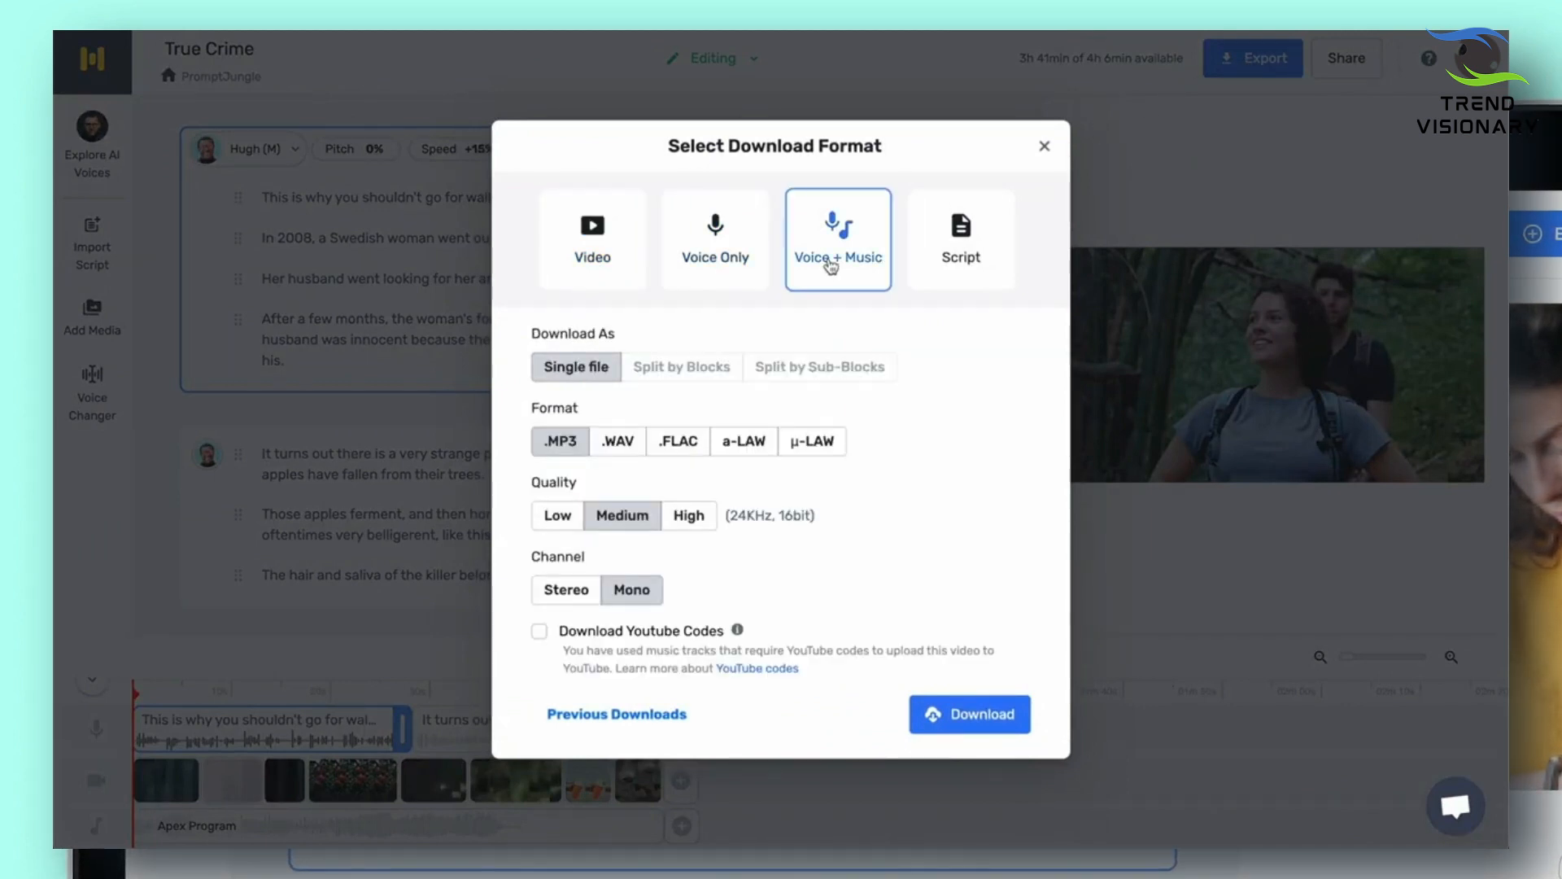
left_click(960, 238)
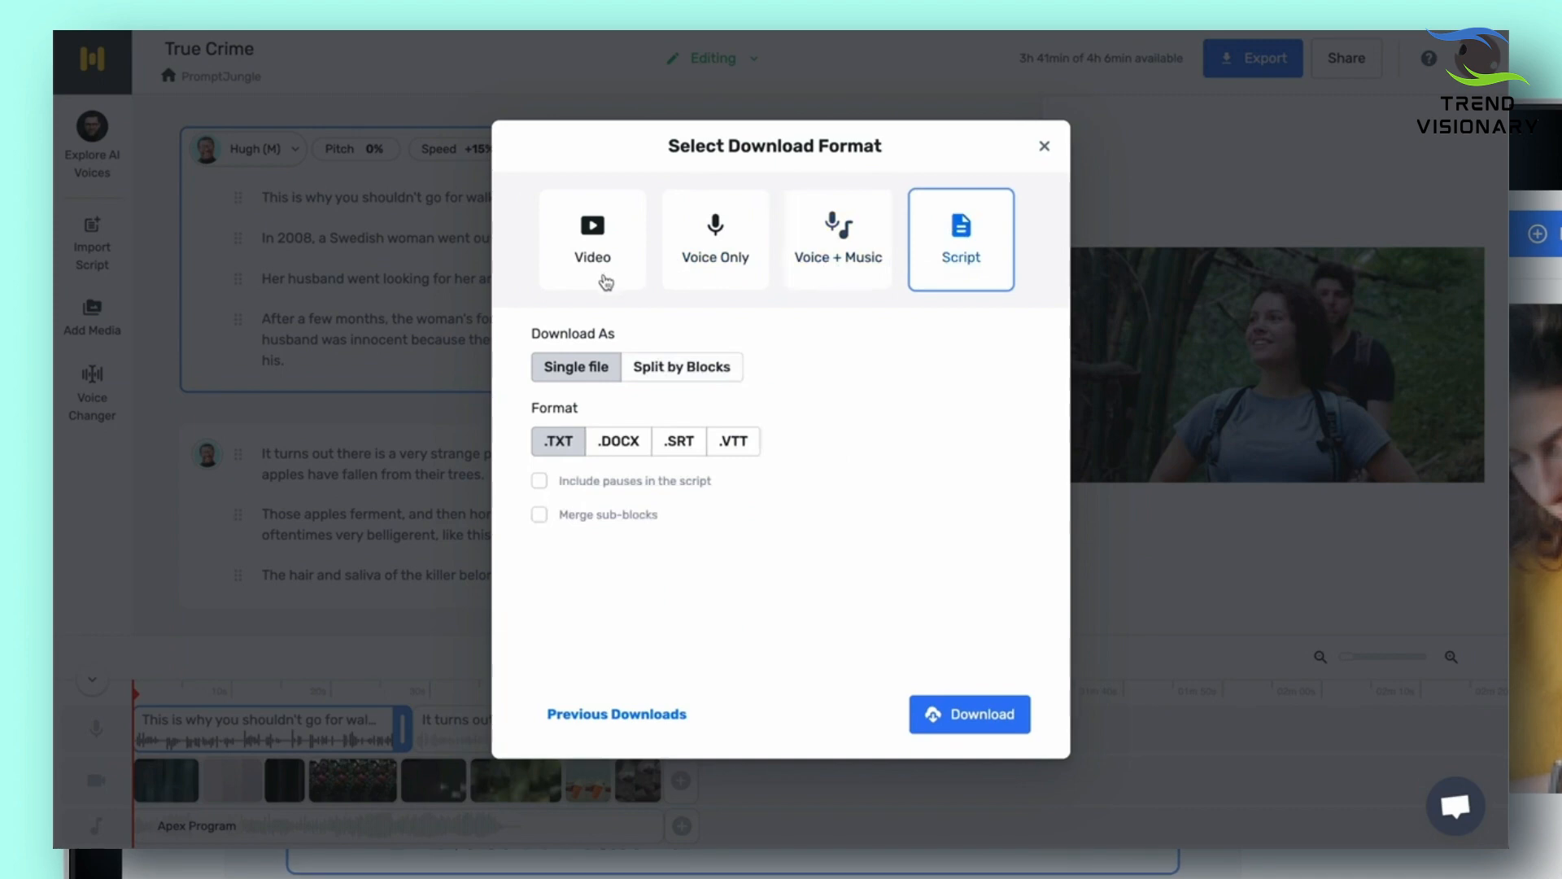
left_click(592, 237)
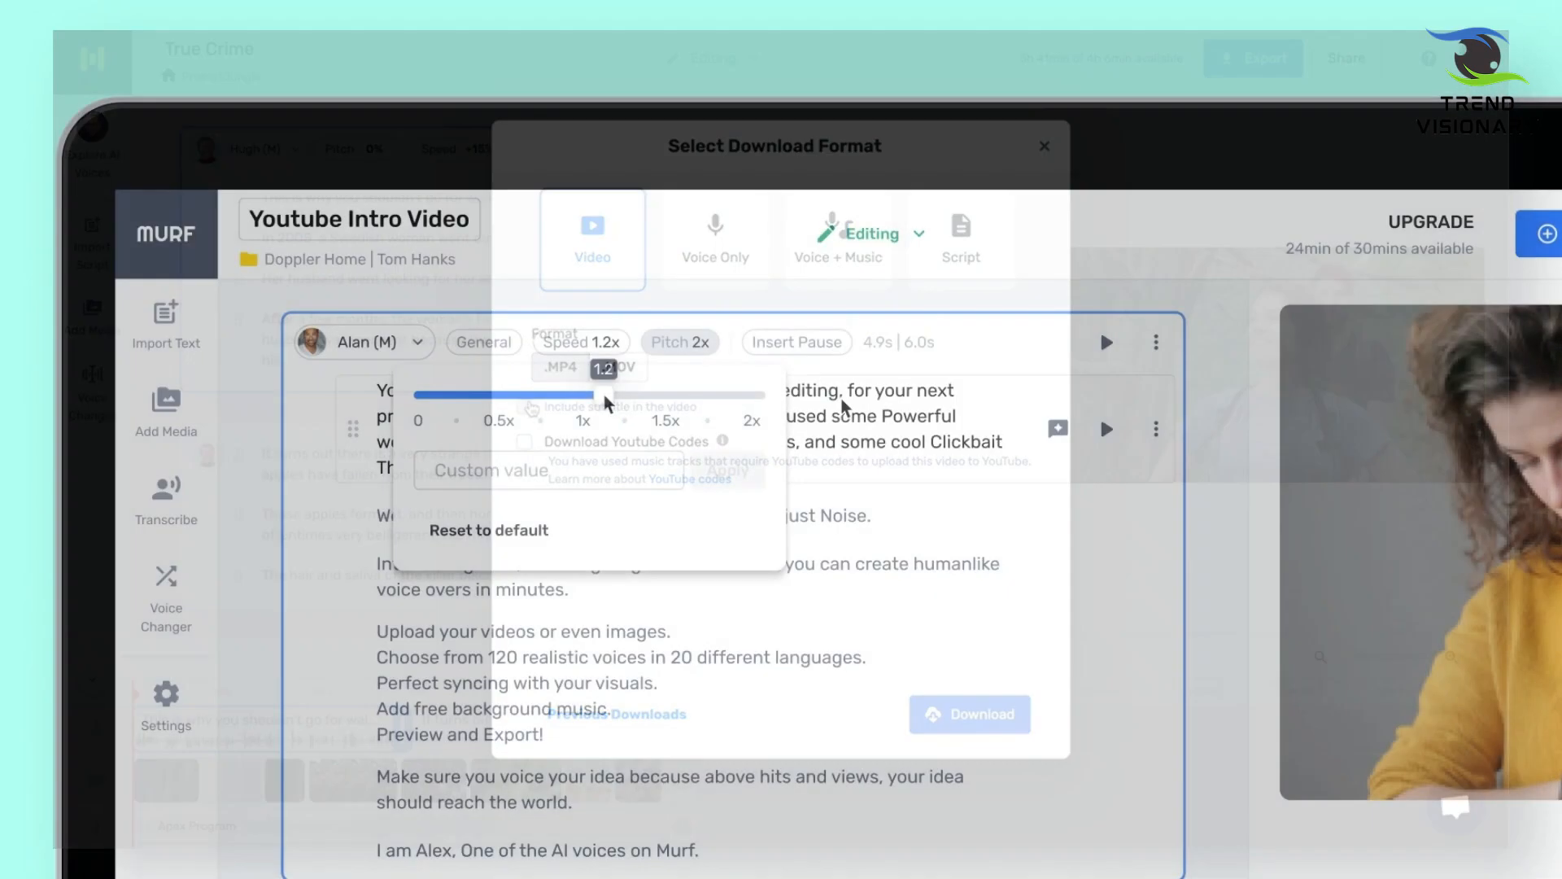
Set the voice block's narration speed to 1.2x via the Speed control
left_click(714, 234)
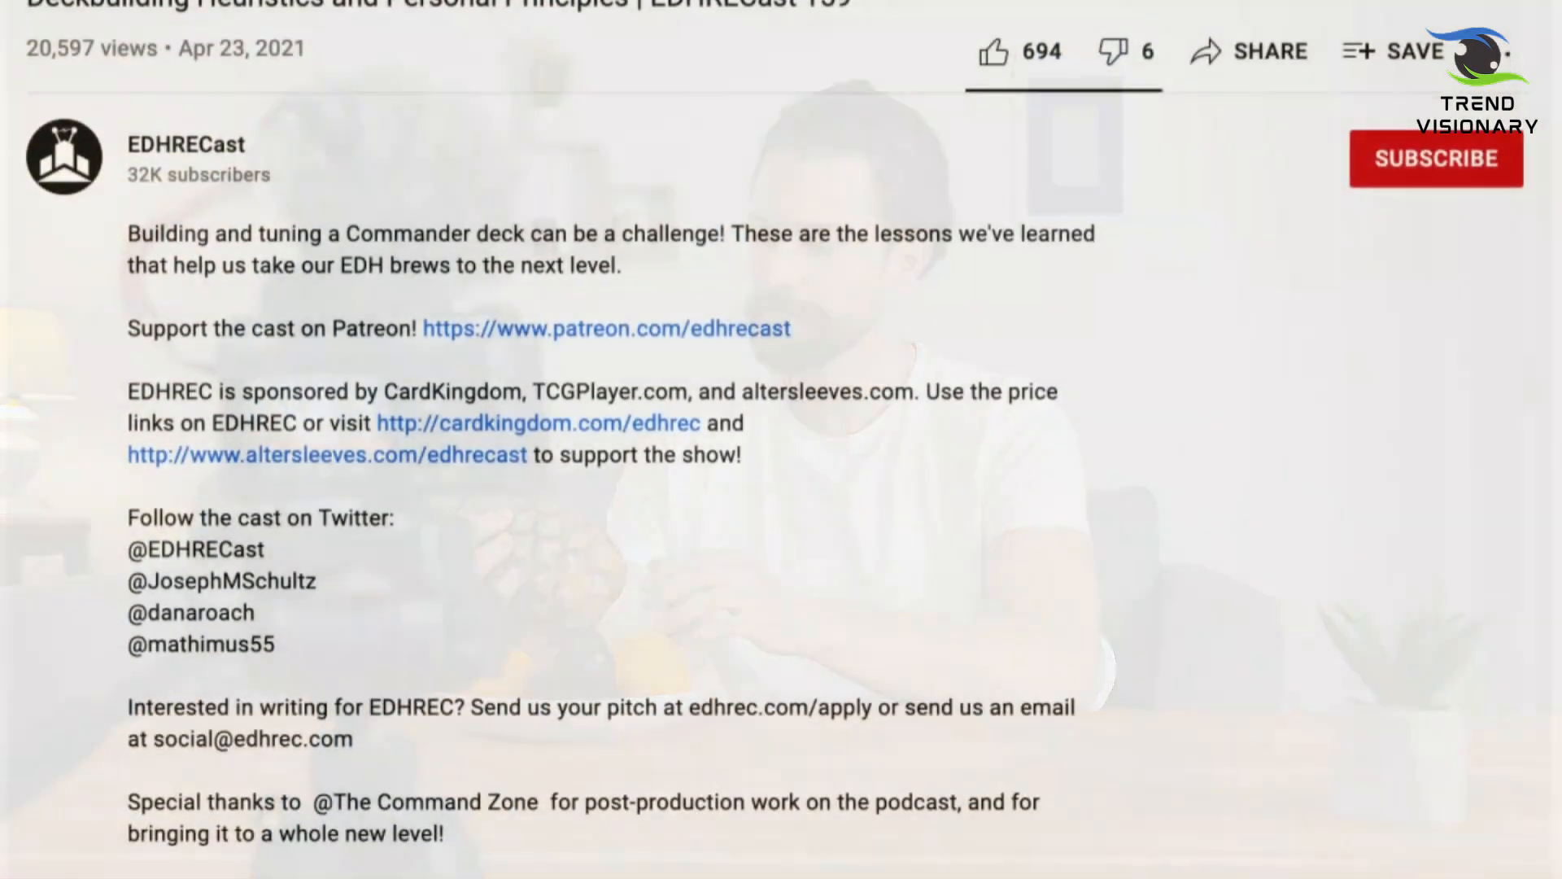
scroll("down", 3)
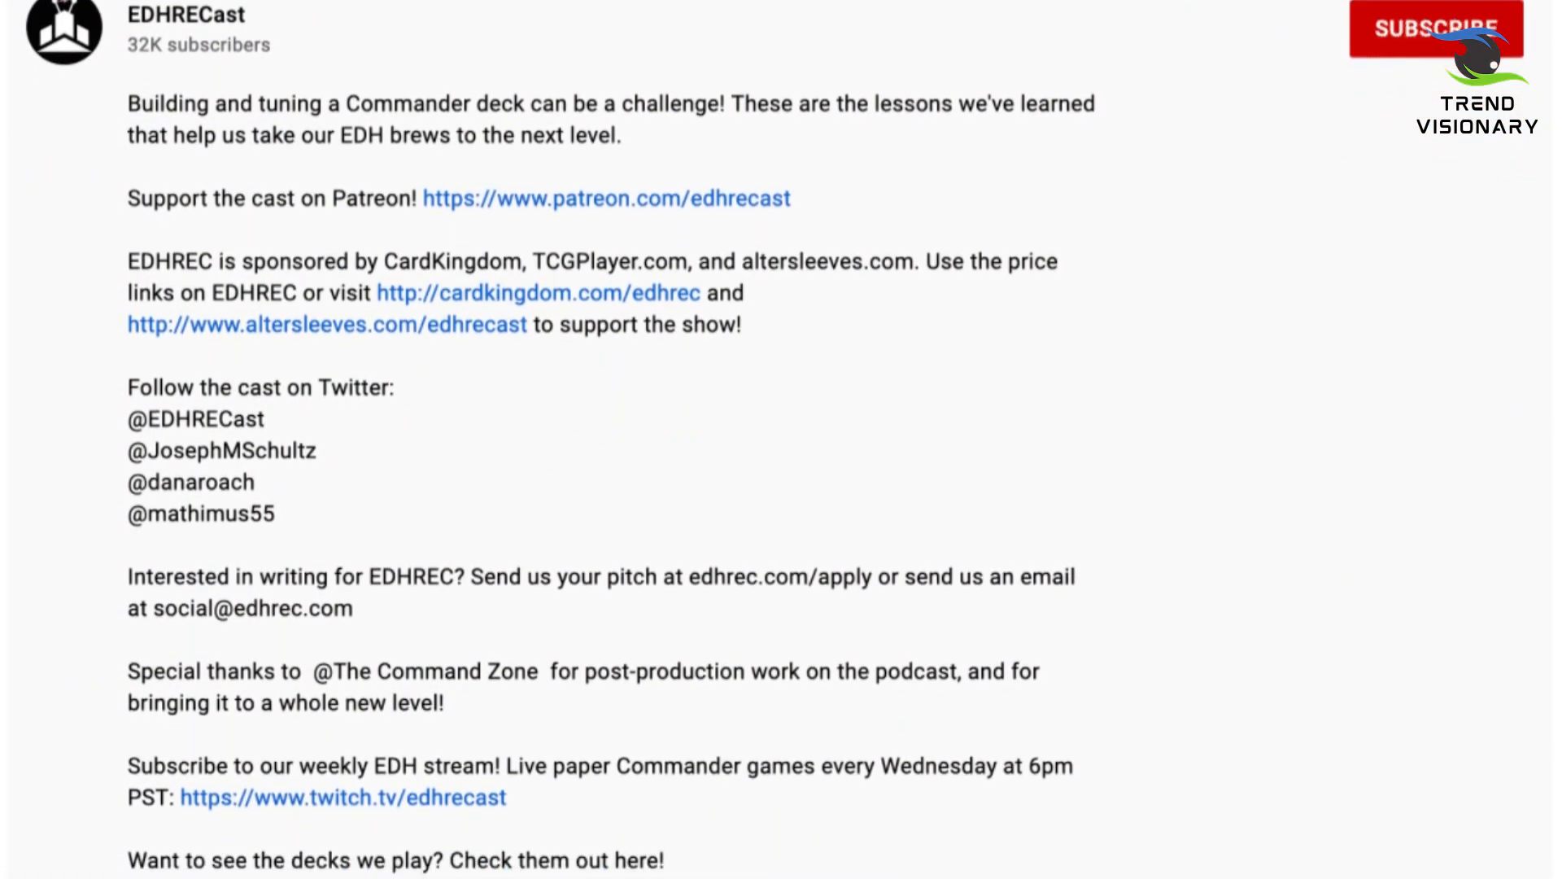
scroll("down", 3)
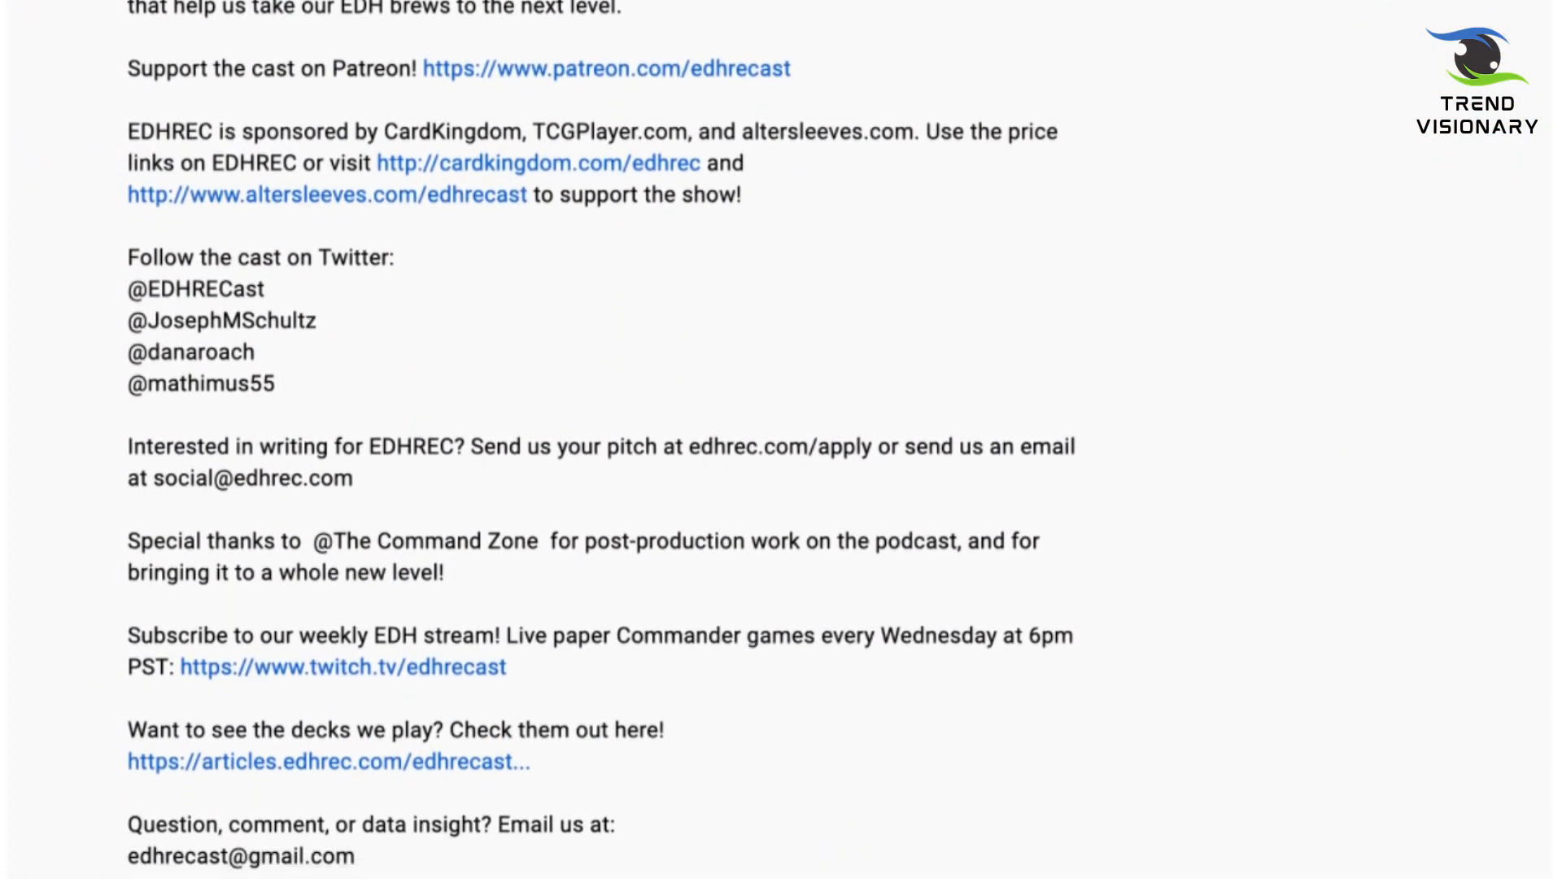